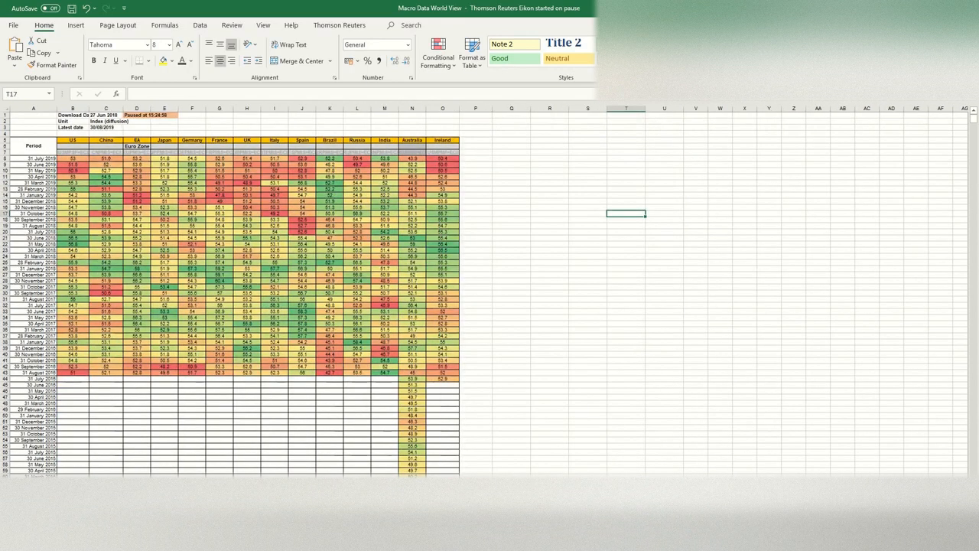
Step: Scroll right to the colour-scaled US indicators table with ISM and jobless claims columns
scroll(right, 3)
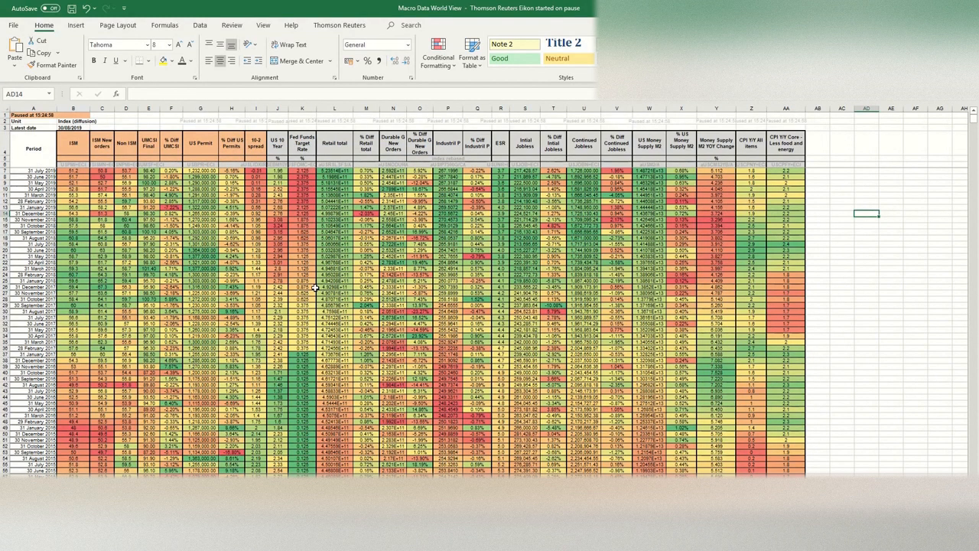
mouse_move(324, 278)
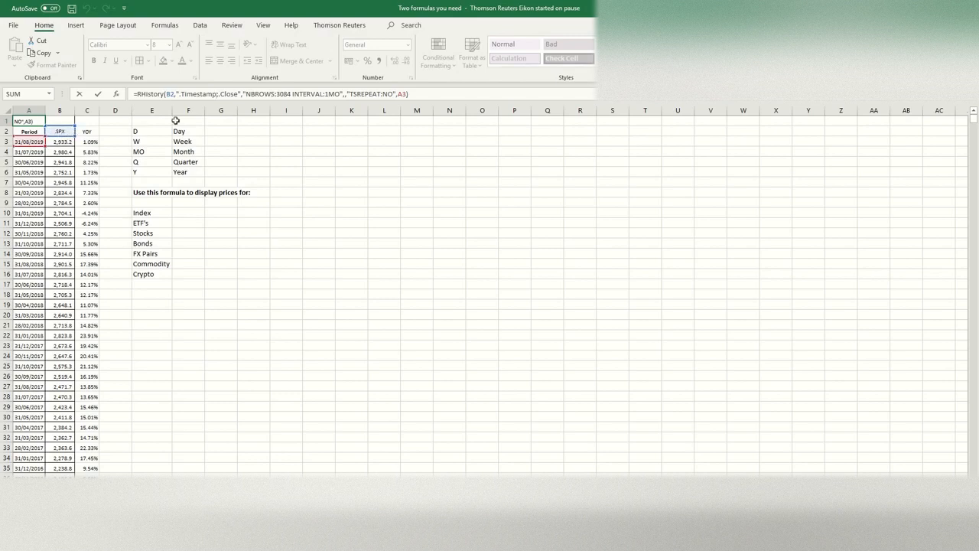
mouse_move(388, 93)
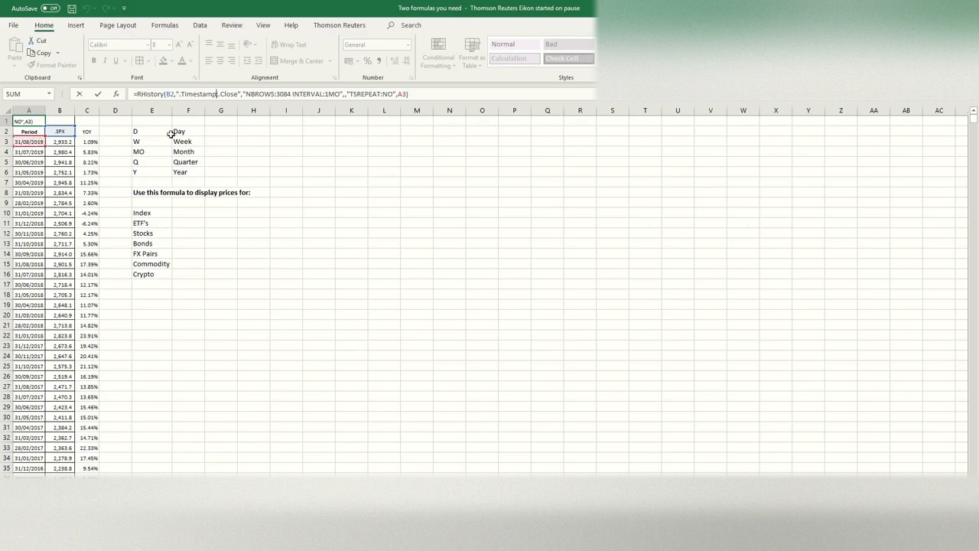
mouse_move(328, 95)
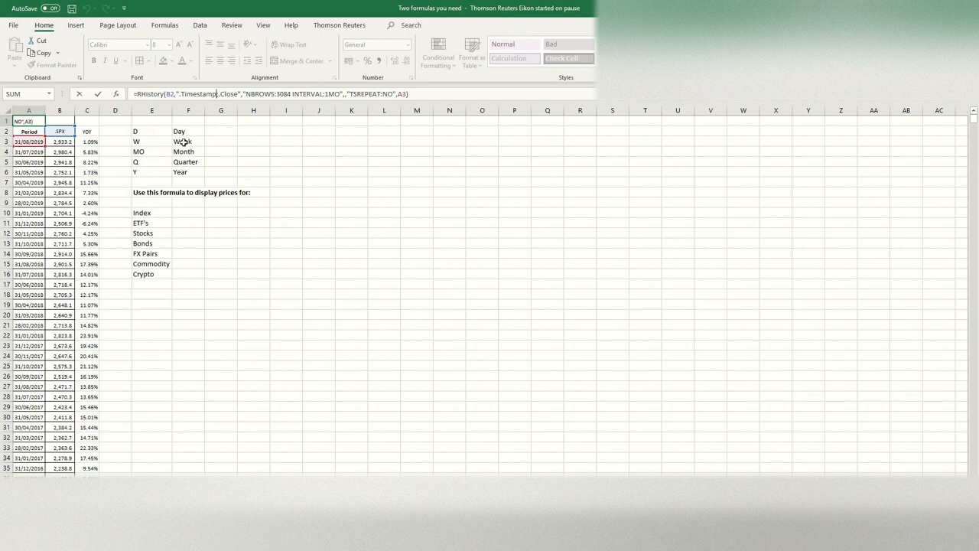
mouse_move(159, 171)
text(;)
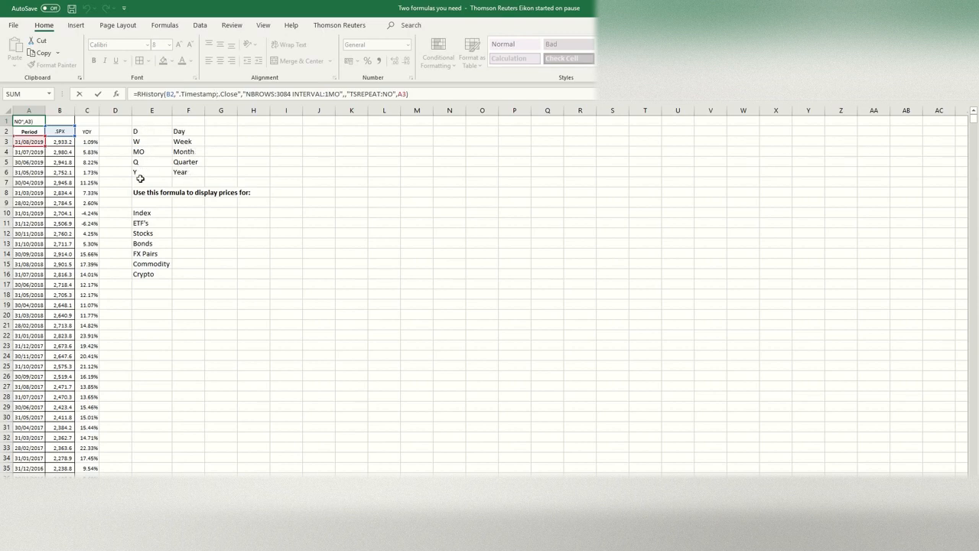
mouse_move(177, 162)
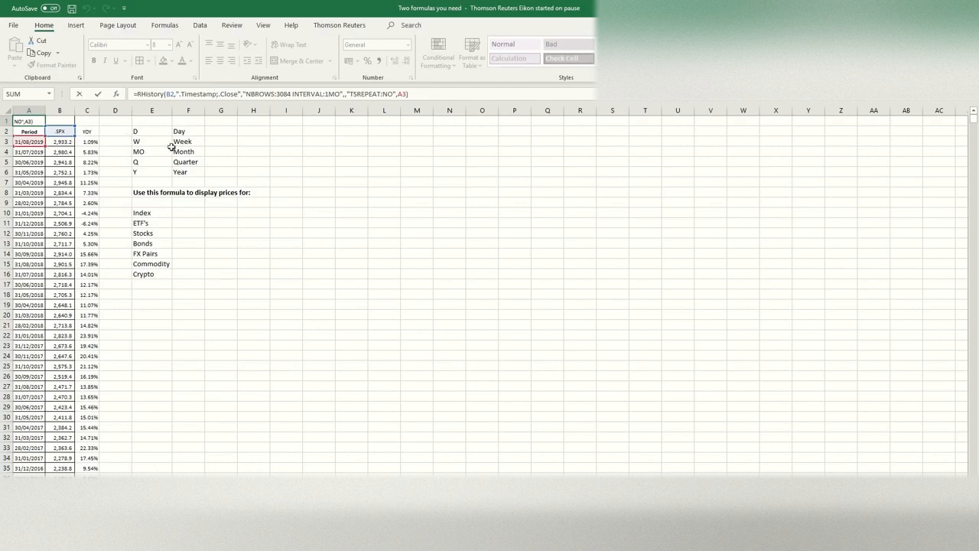
mouse_move(240, 132)
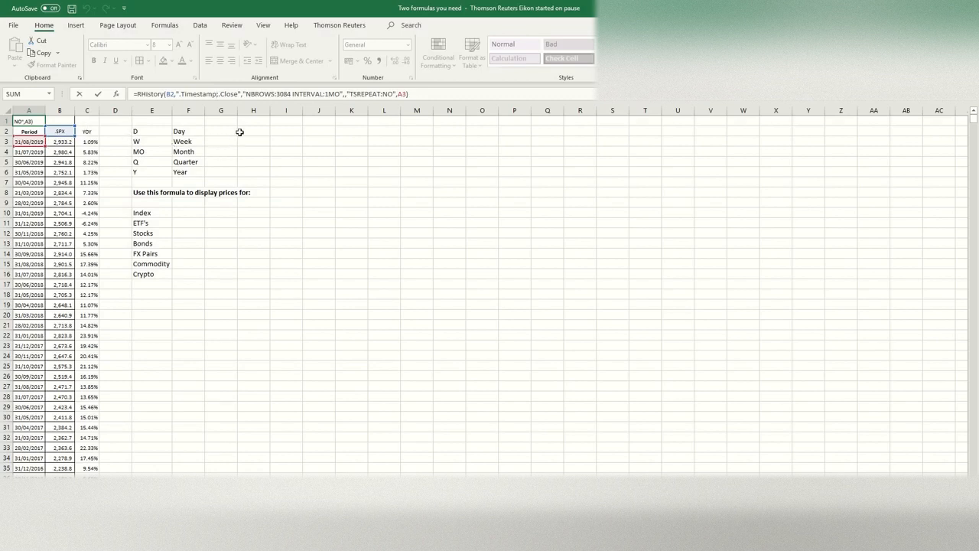
mouse_move(153, 215)
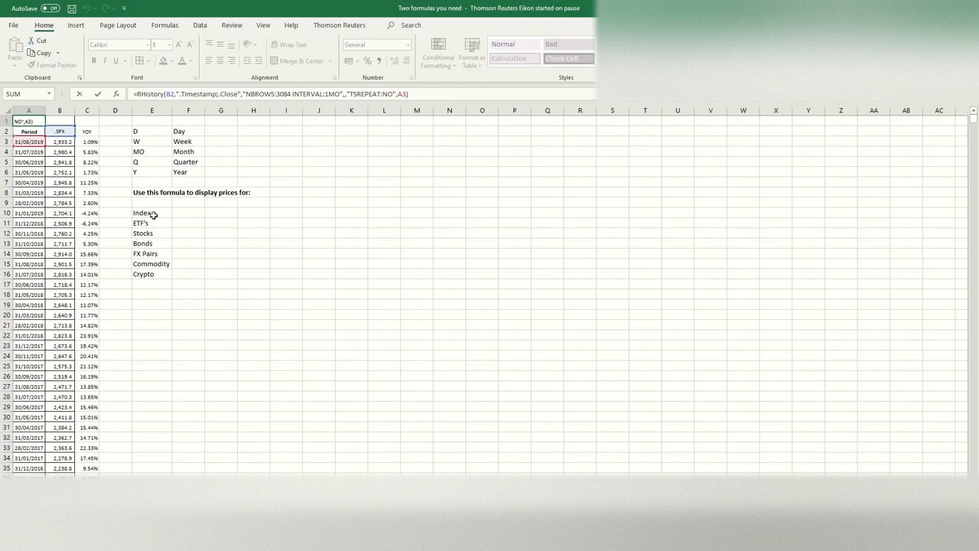
mouse_move(153, 230)
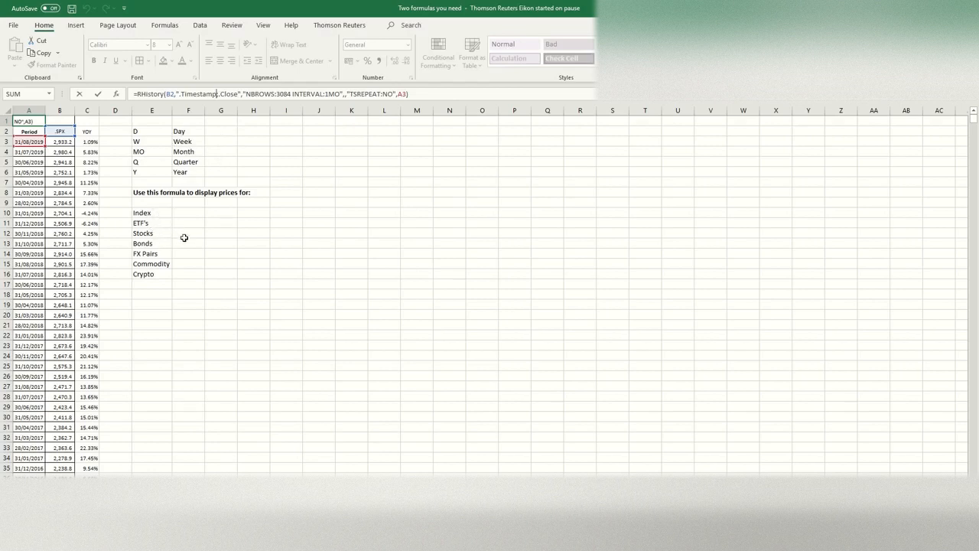
mouse_move(157, 279)
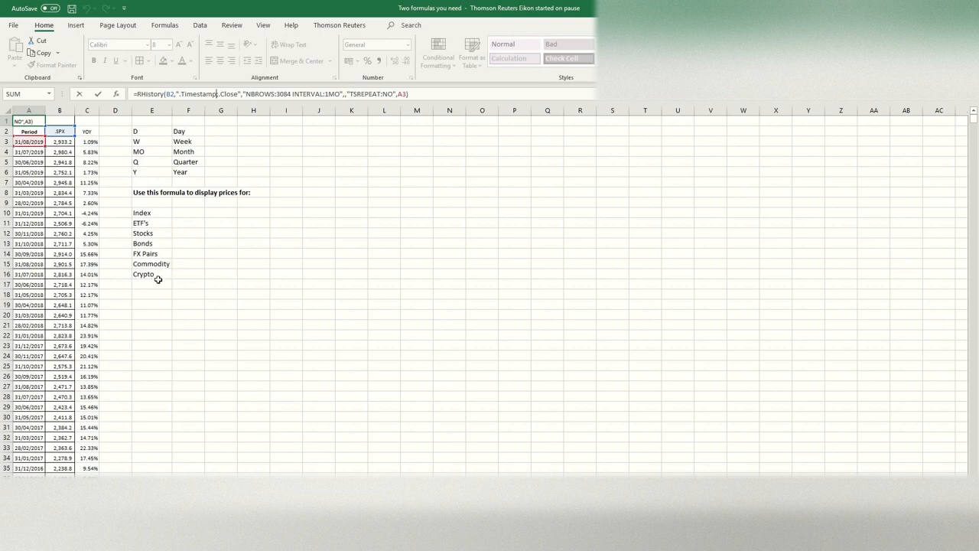
mouse_move(162, 312)
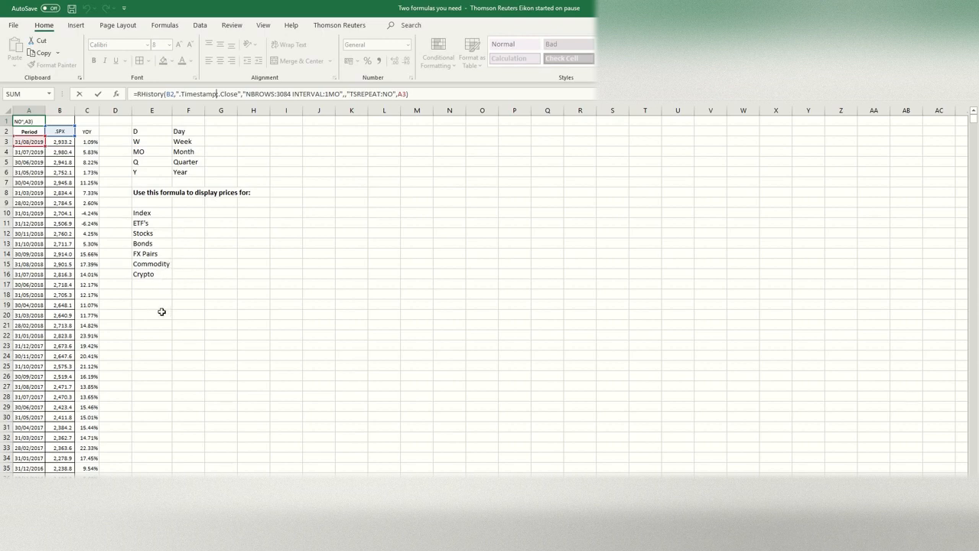
mouse_move(149, 300)
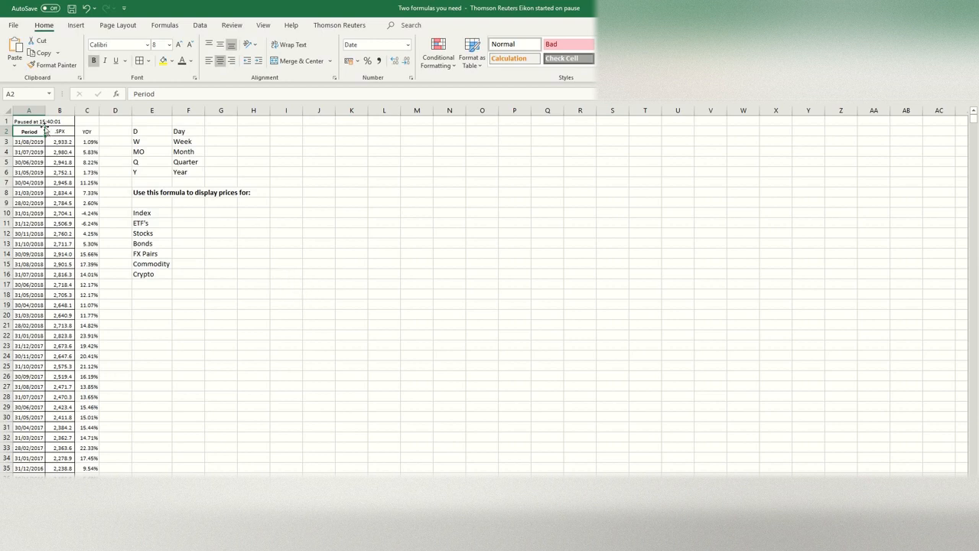
Step: Refresh the worksheet from the Thomson Reuters tab so the S&P 500 price and YoY history loads
click(60, 140)
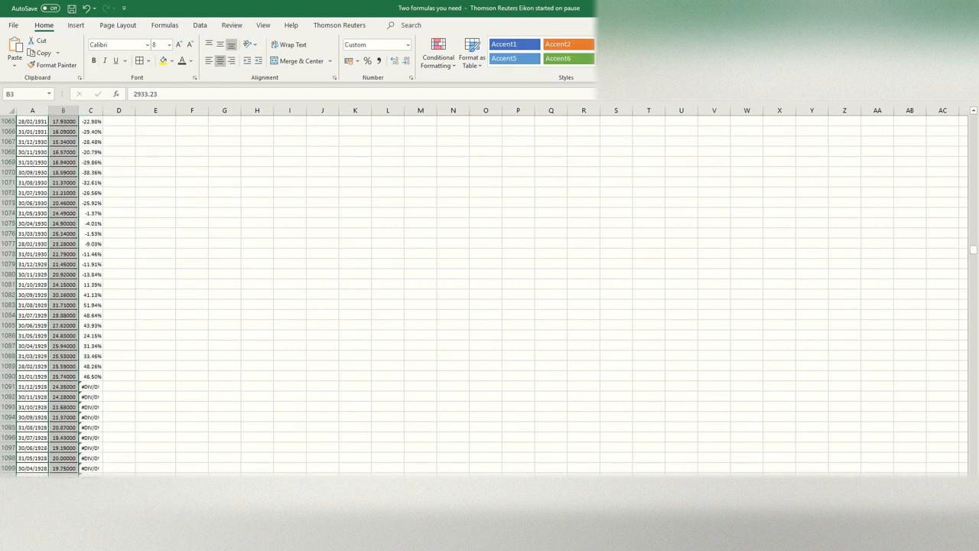
mouse_move(169, 420)
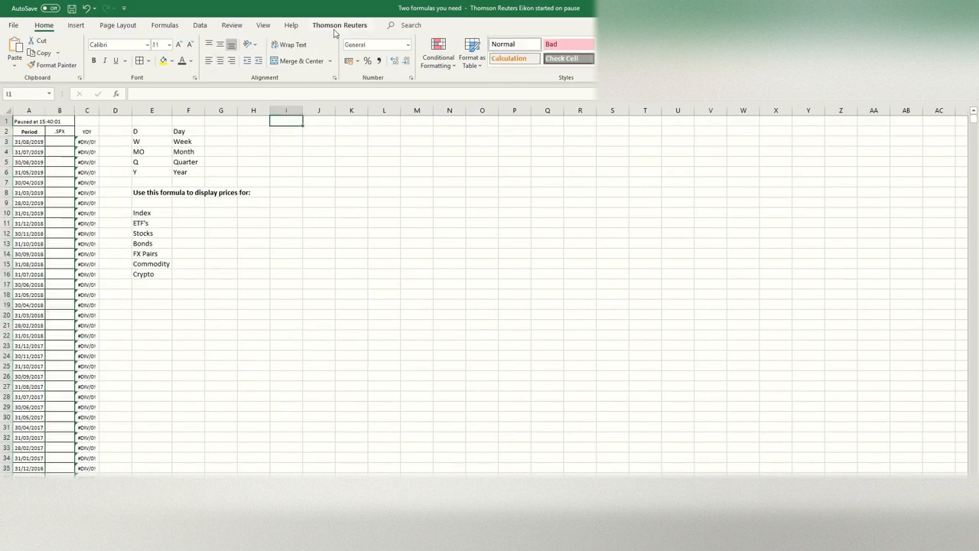
click(340, 25)
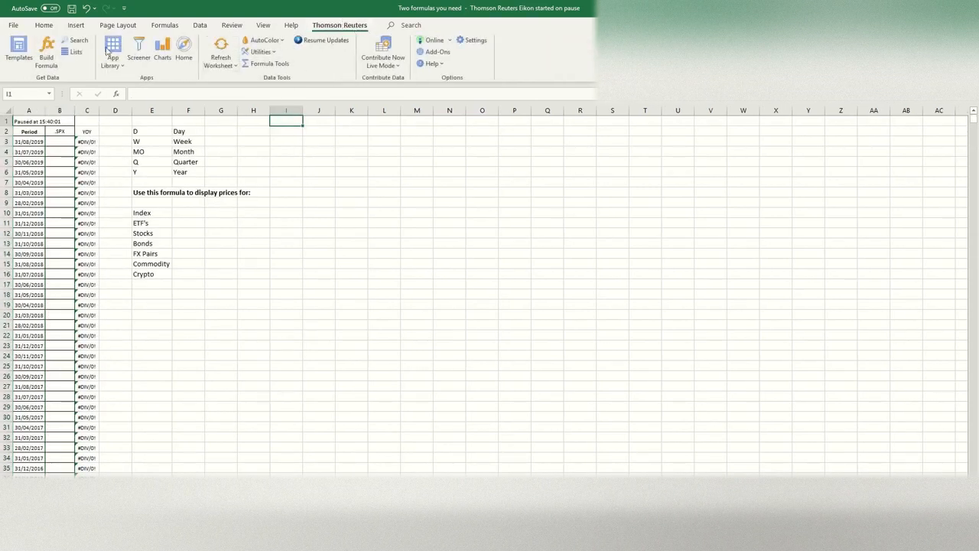
mouse_move(18, 52)
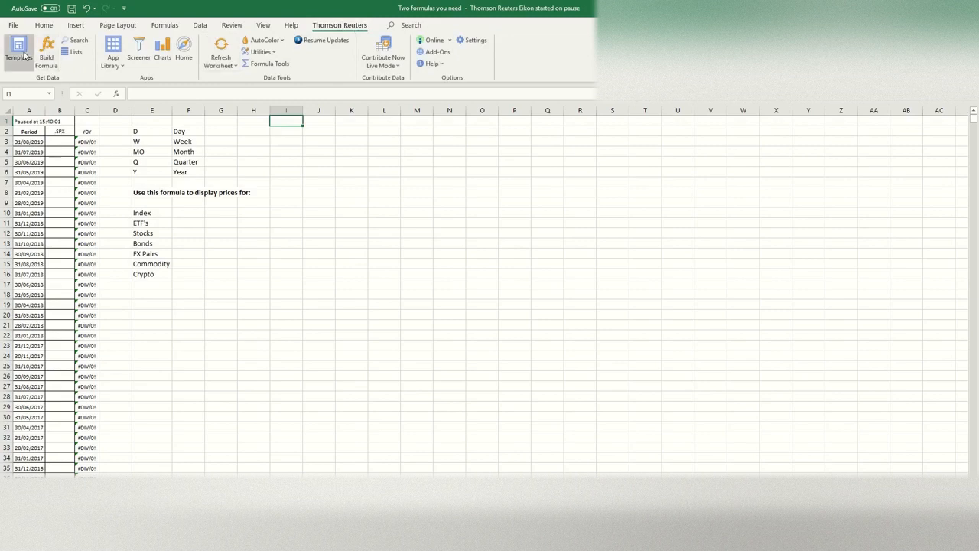
mouse_move(46, 54)
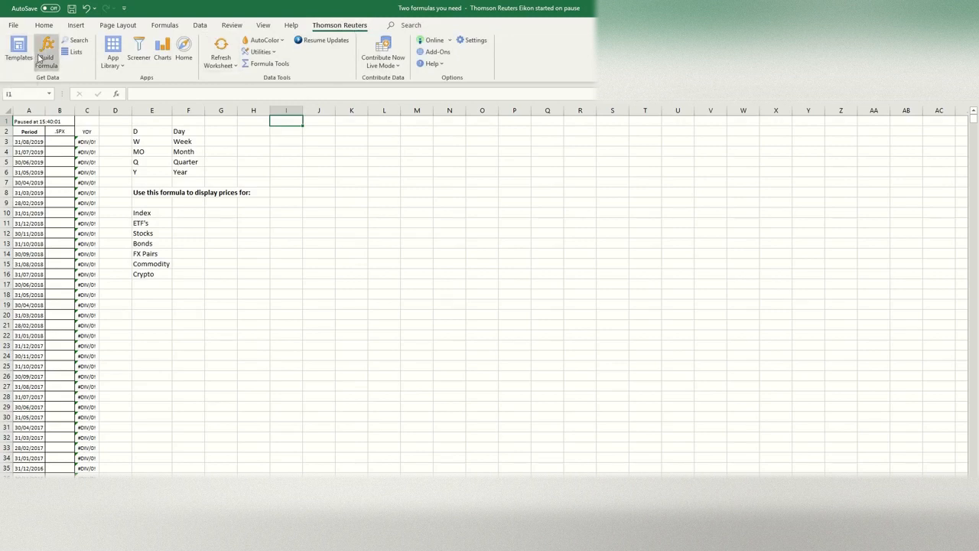
mouse_move(45, 49)
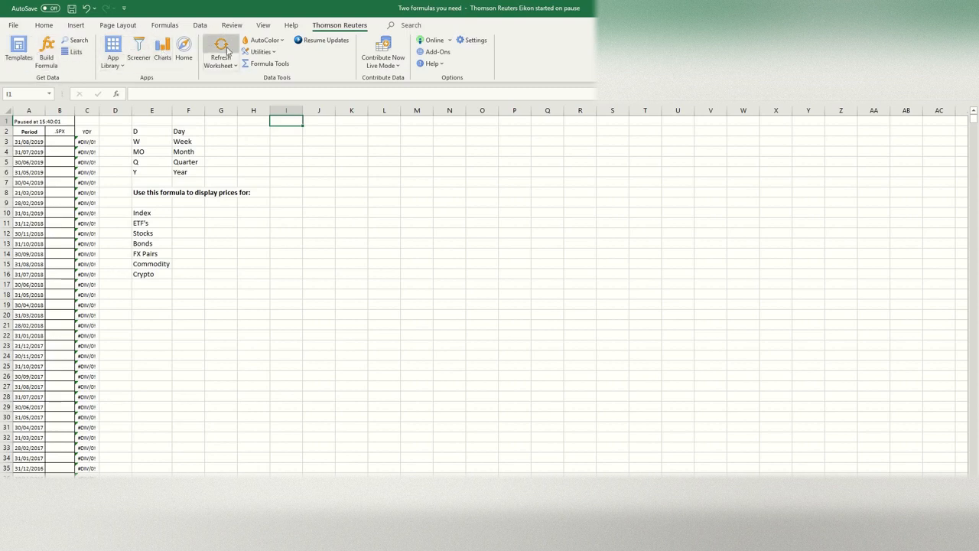
mouse_move(346, 90)
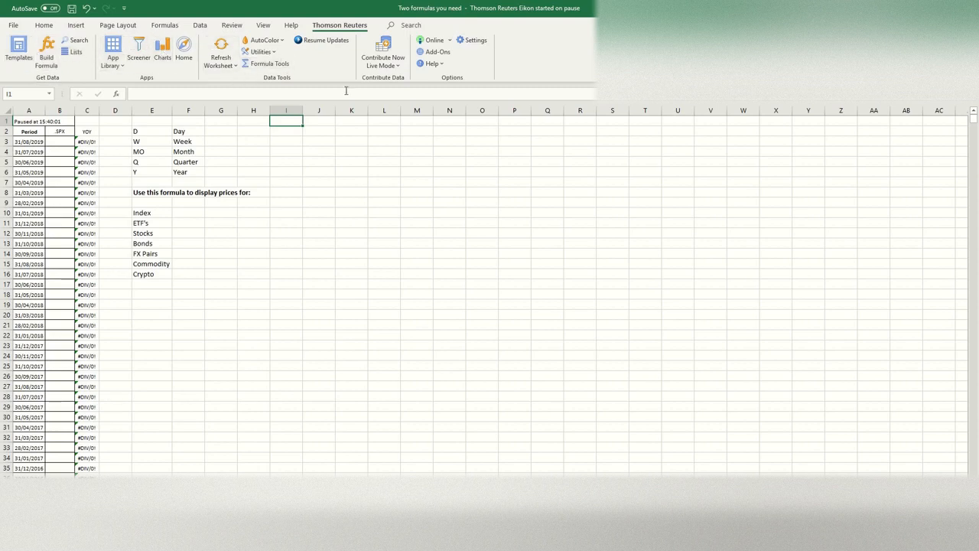
mouse_move(220, 53)
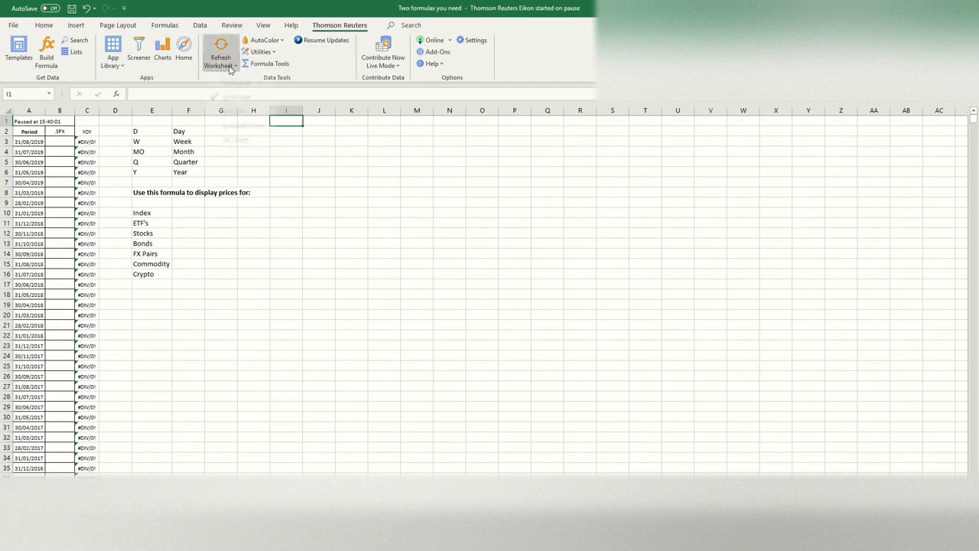
click(220, 65)
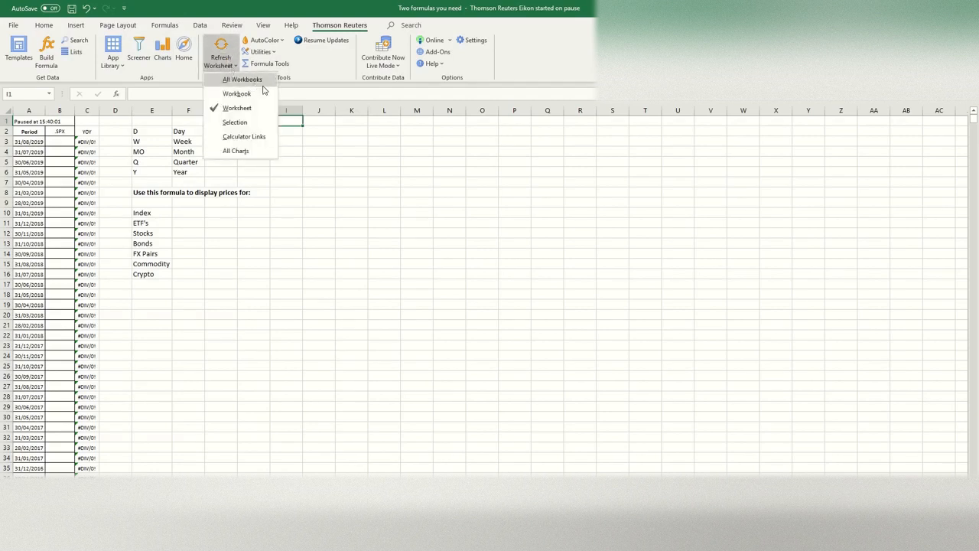
mouse_move(260, 107)
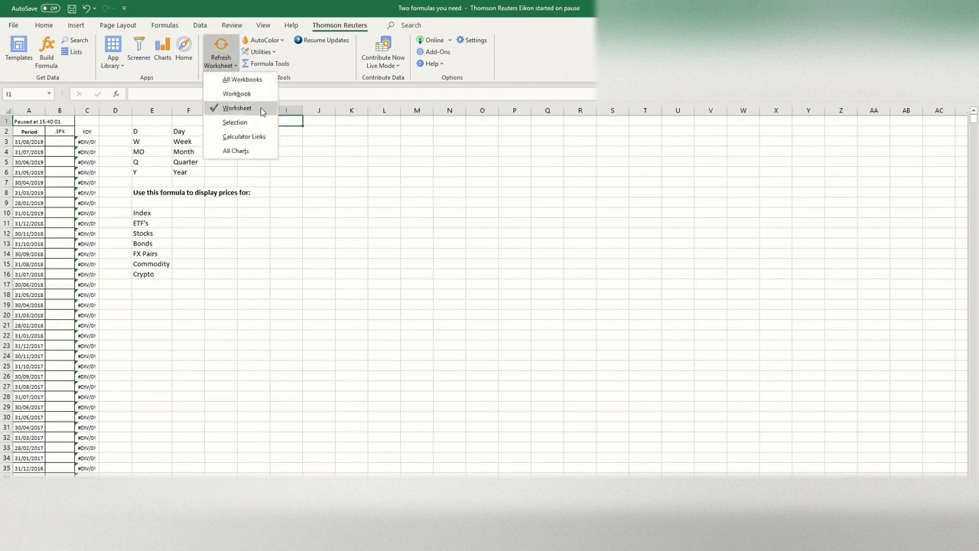
mouse_move(242, 80)
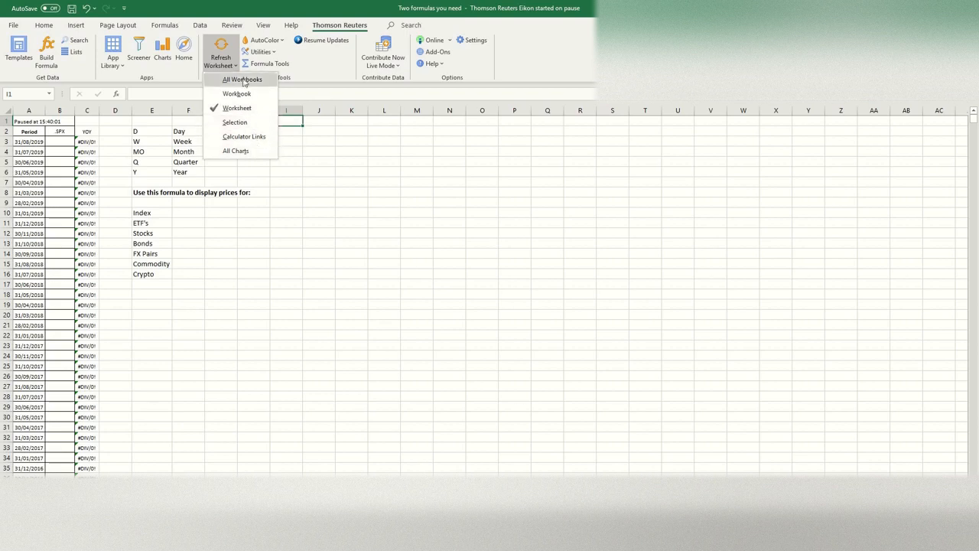
mouse_move(235, 108)
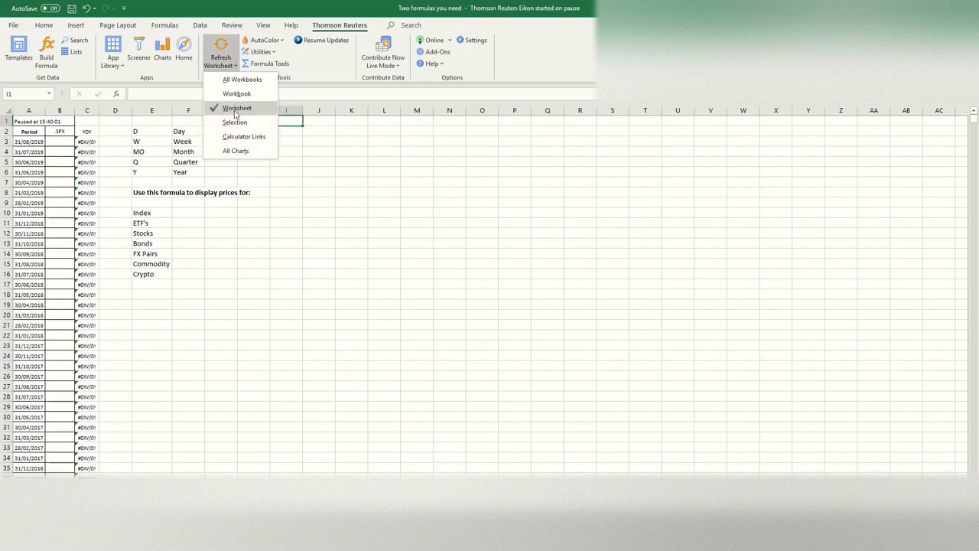
click(236, 107)
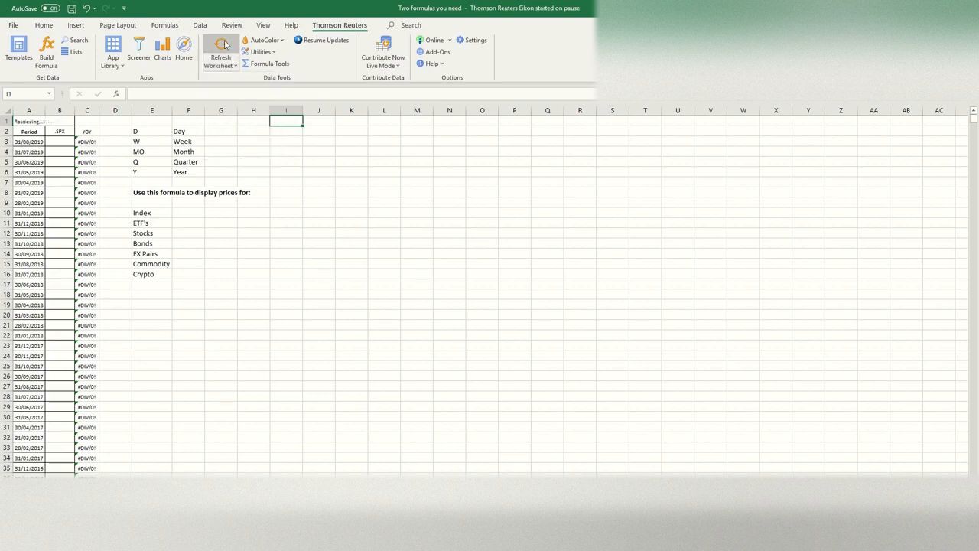
Step: Select the full price table starting from the Period cell A2
click(220, 56)
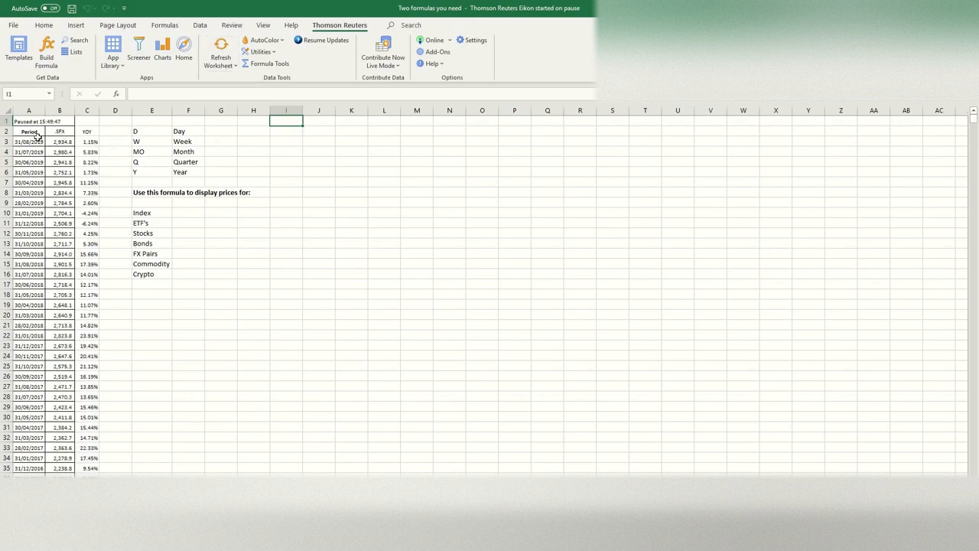
click(29, 132)
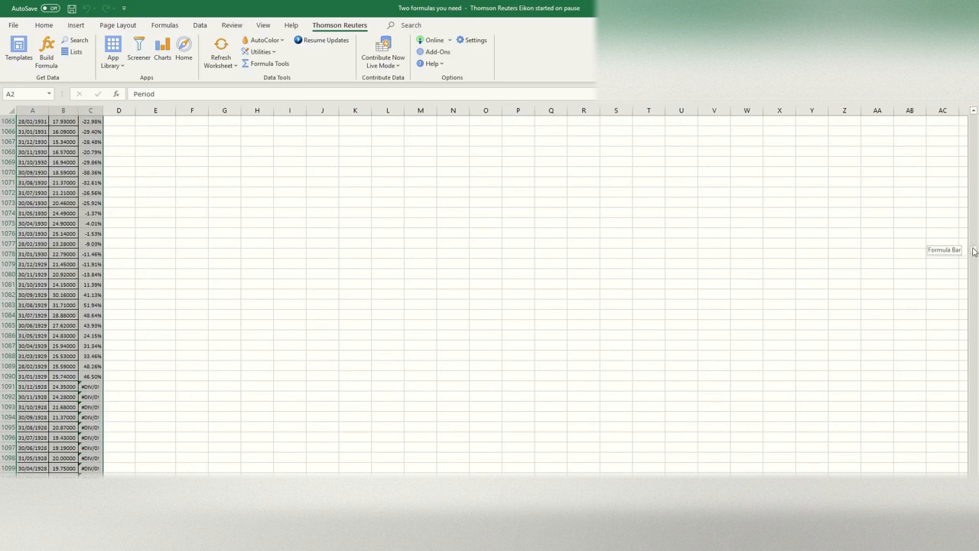
Step: Insert a line chart of the S&P 500 price and YoY data, enlarge it and select the YoY series
click(77, 25)
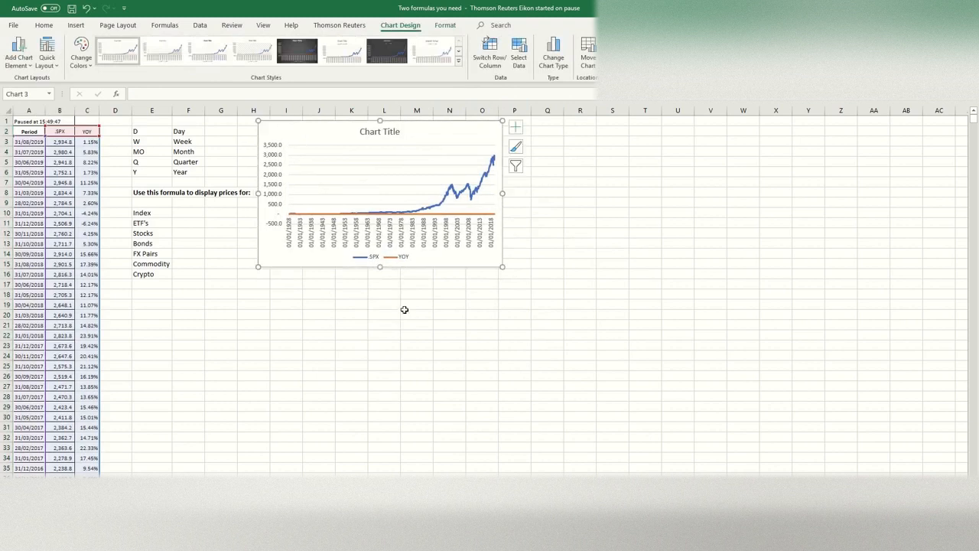
drag(502, 266, 717, 395)
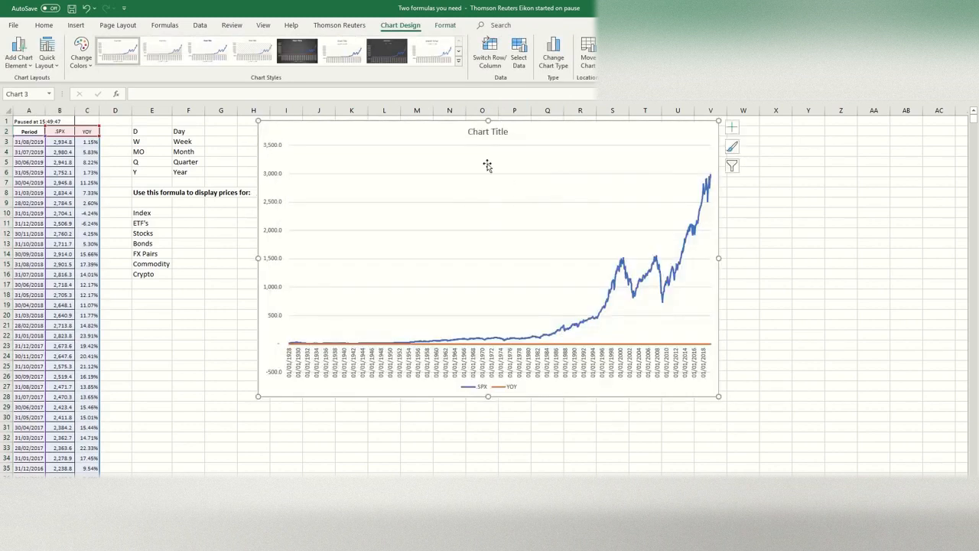
click(486, 131)
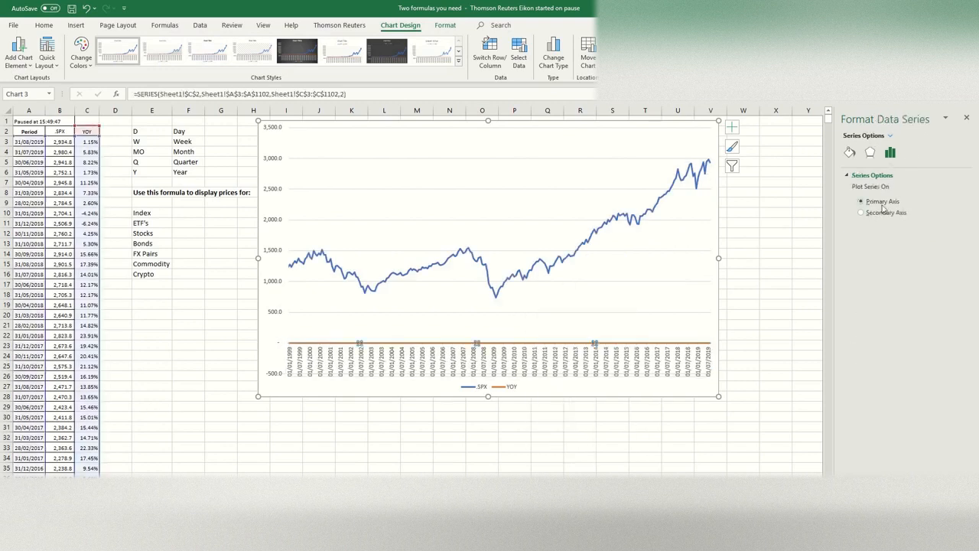
Step: Put YoY on a secondary axis bounded -0.5 to 0.5, remove the chart border, then go to the ISM sheet
click(861, 212)
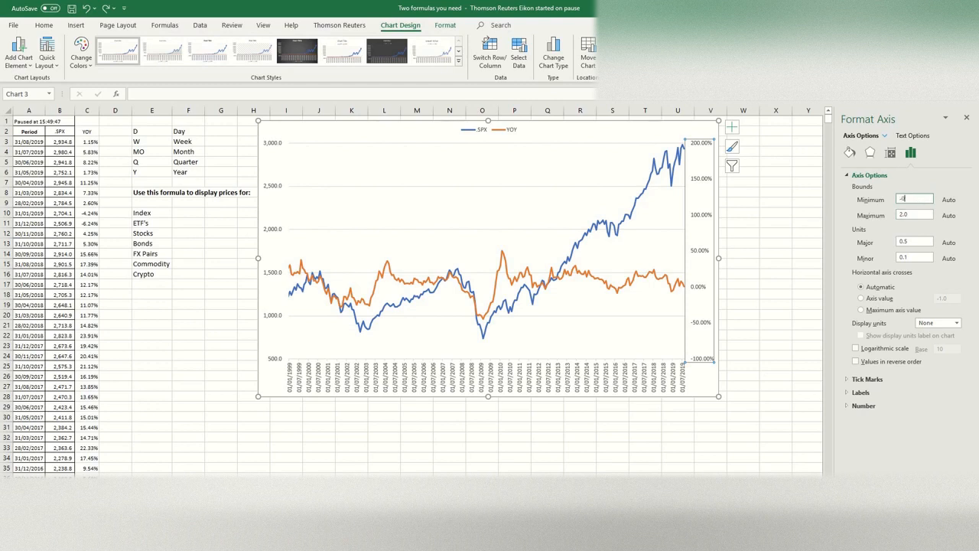
text(-0.5)
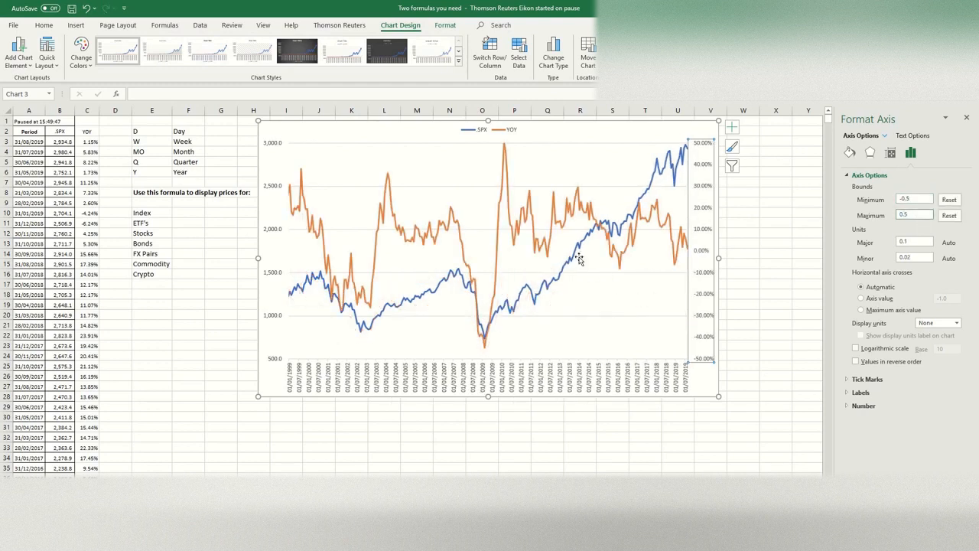
mouse_move(749, 222)
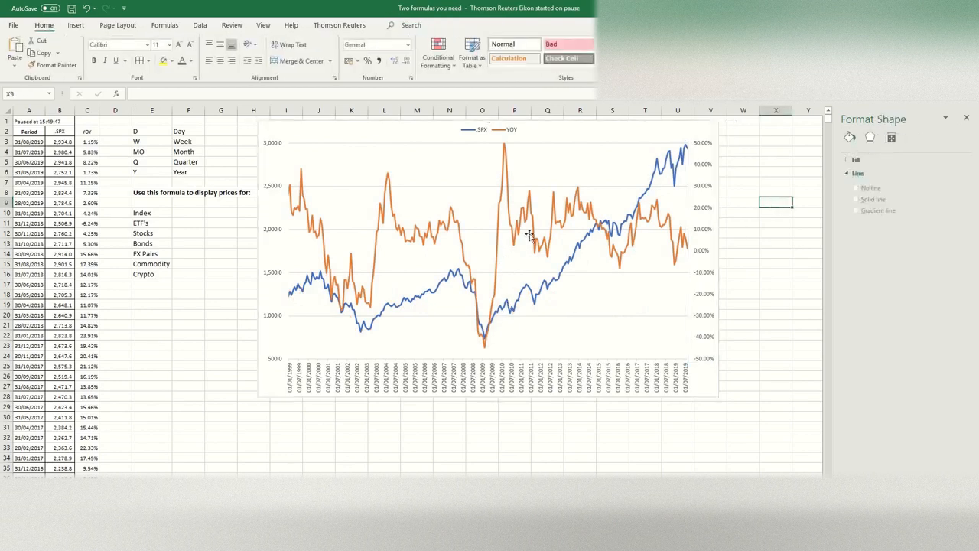
mouse_move(549, 250)
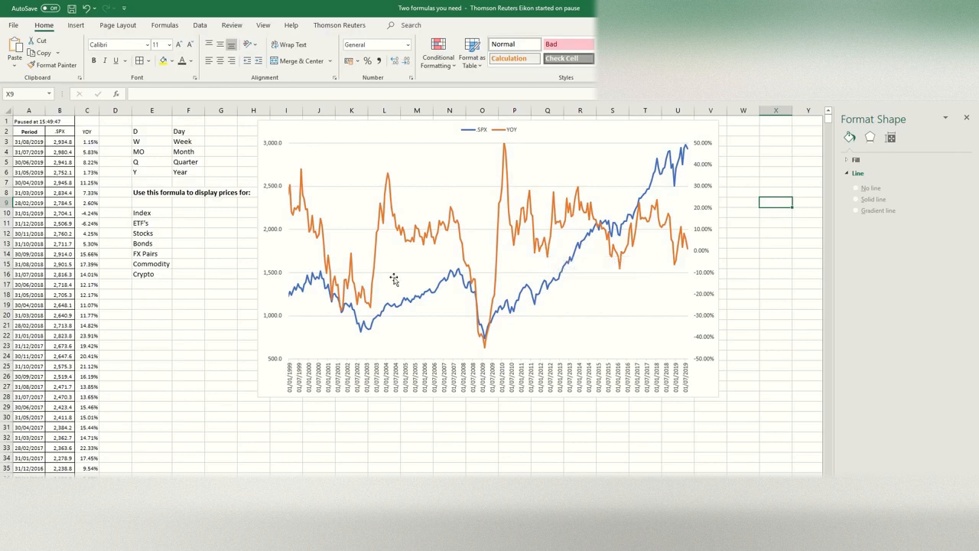
mouse_move(685, 202)
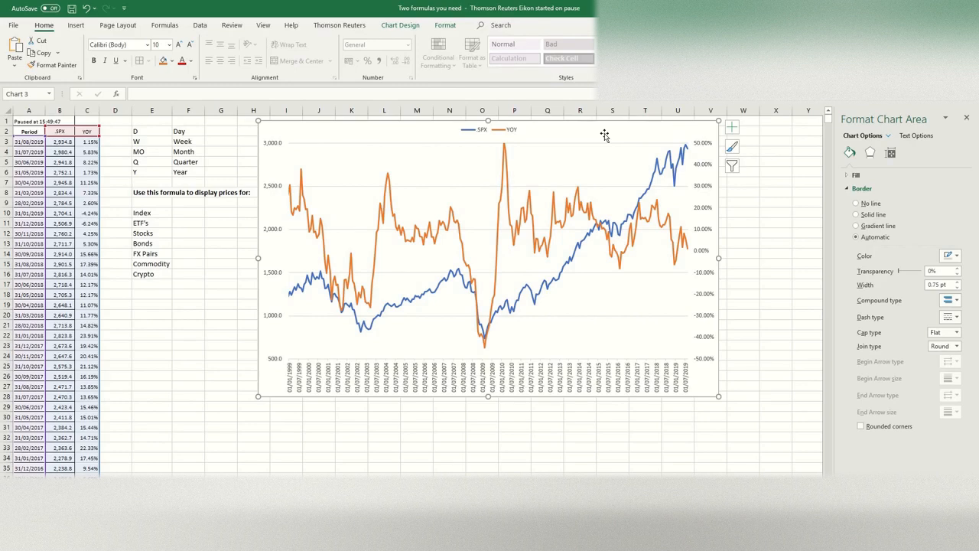
mouse_move(609, 131)
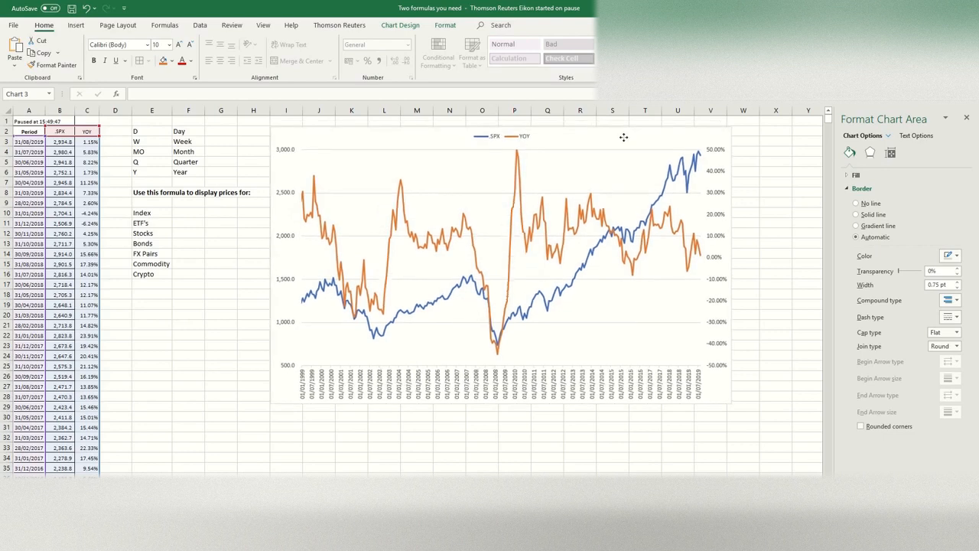
click(500, 263)
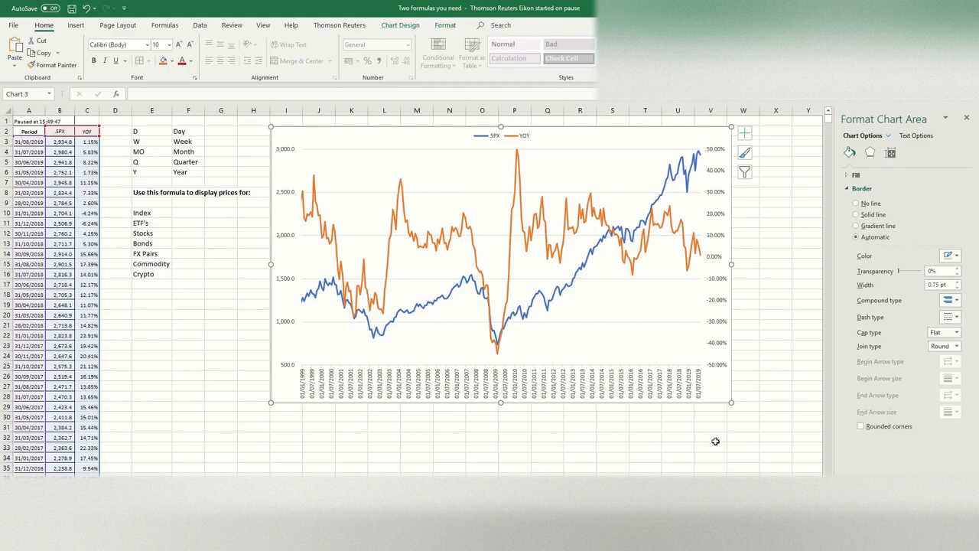
mouse_move(526, 468)
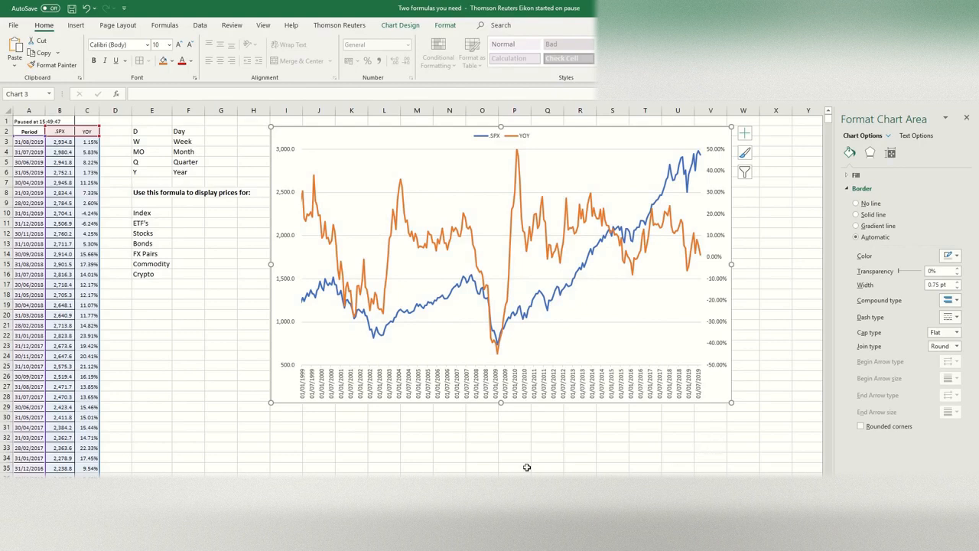
click(340, 24)
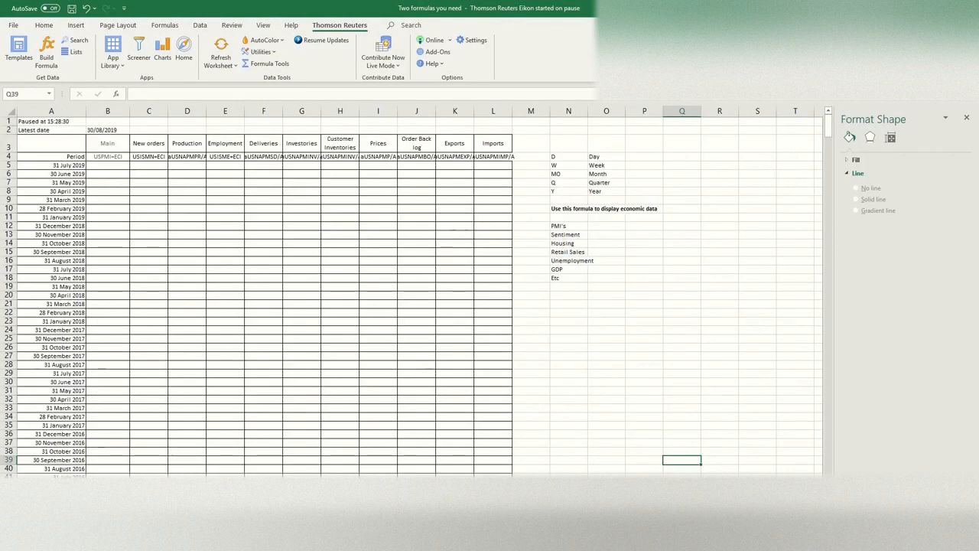
click(187, 278)
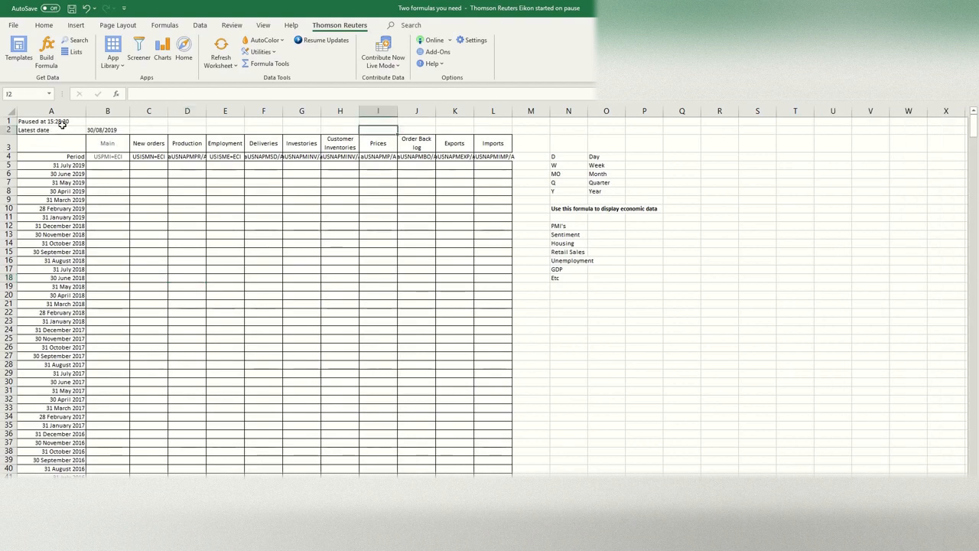
click(51, 121)
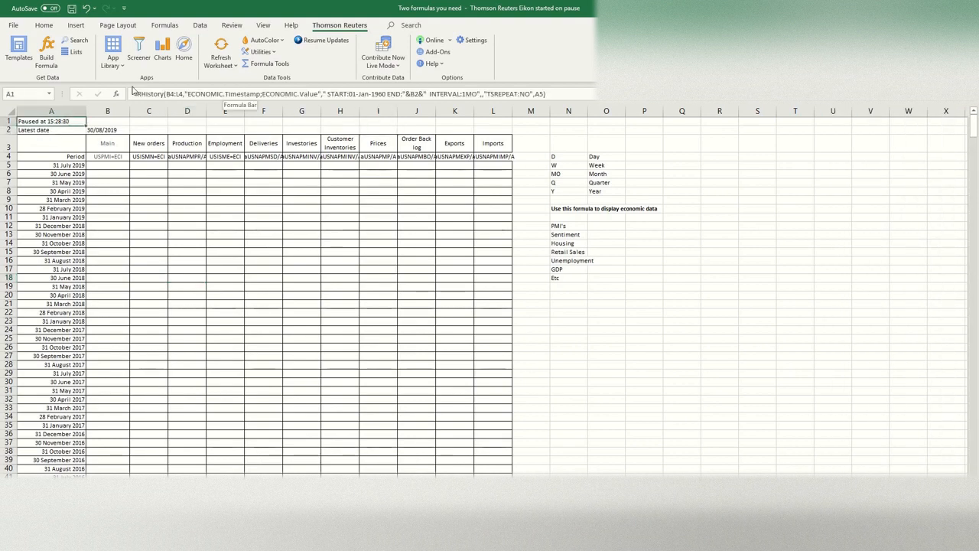
mouse_move(557, 79)
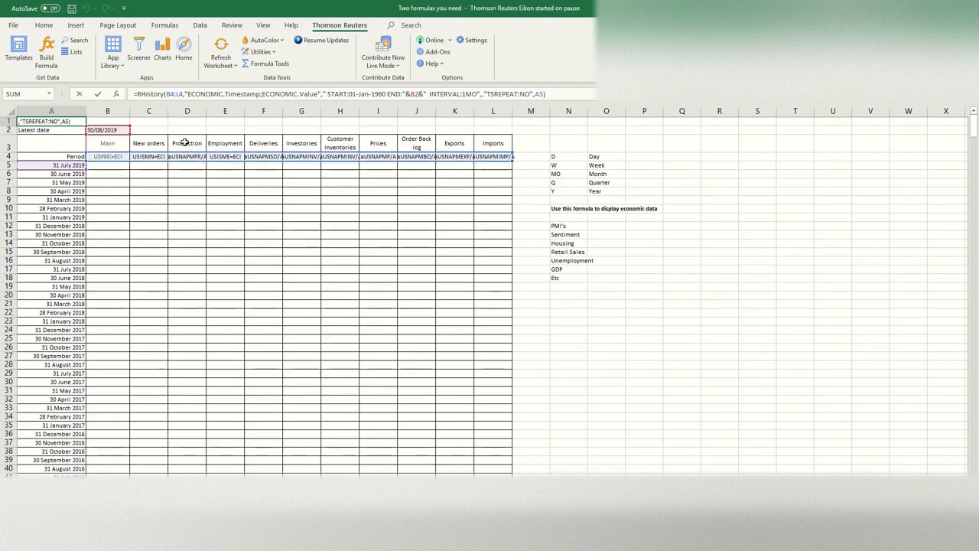
mouse_move(191, 158)
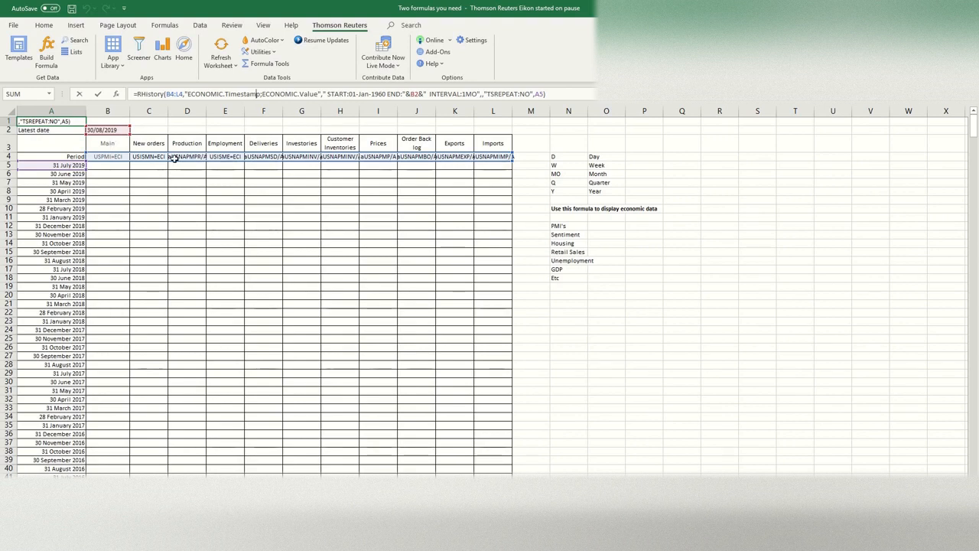
mouse_move(291, 224)
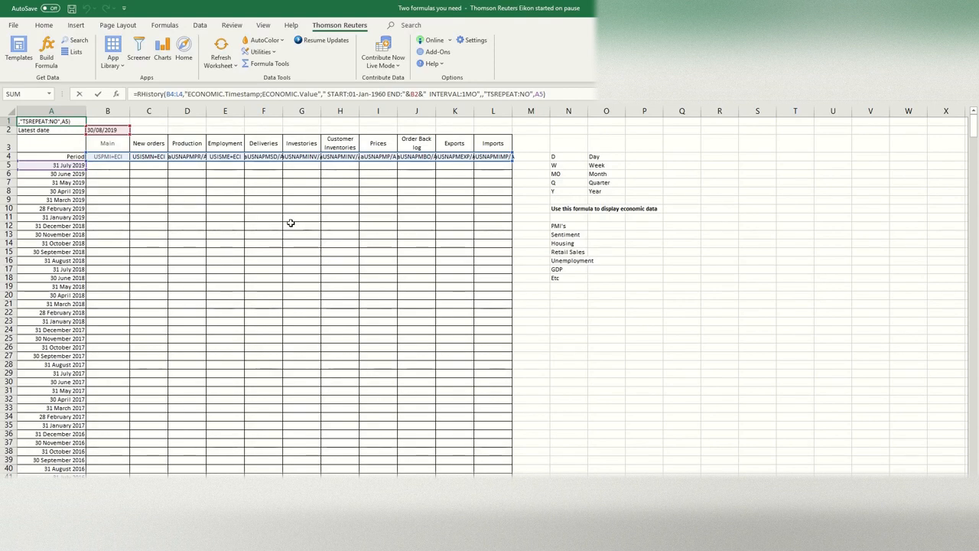
mouse_move(572, 286)
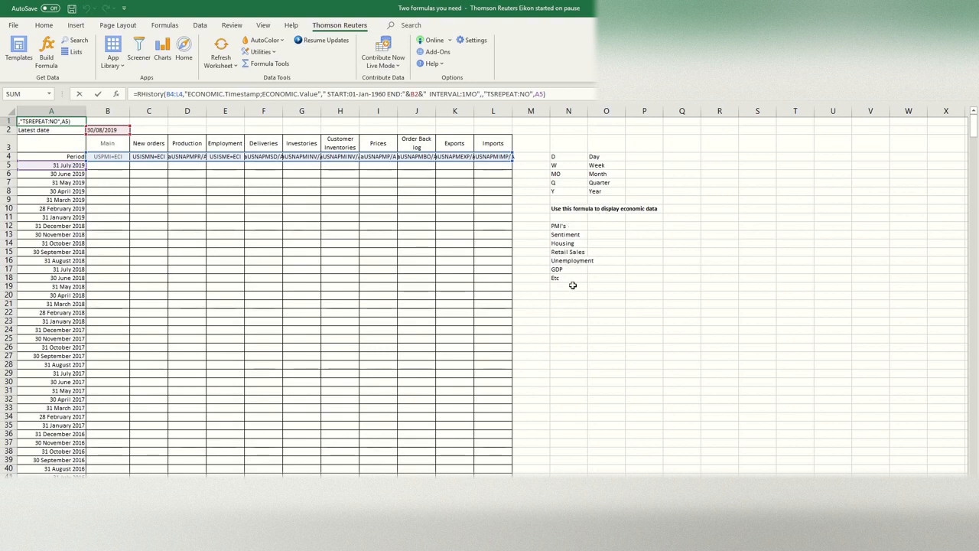
mouse_move(576, 227)
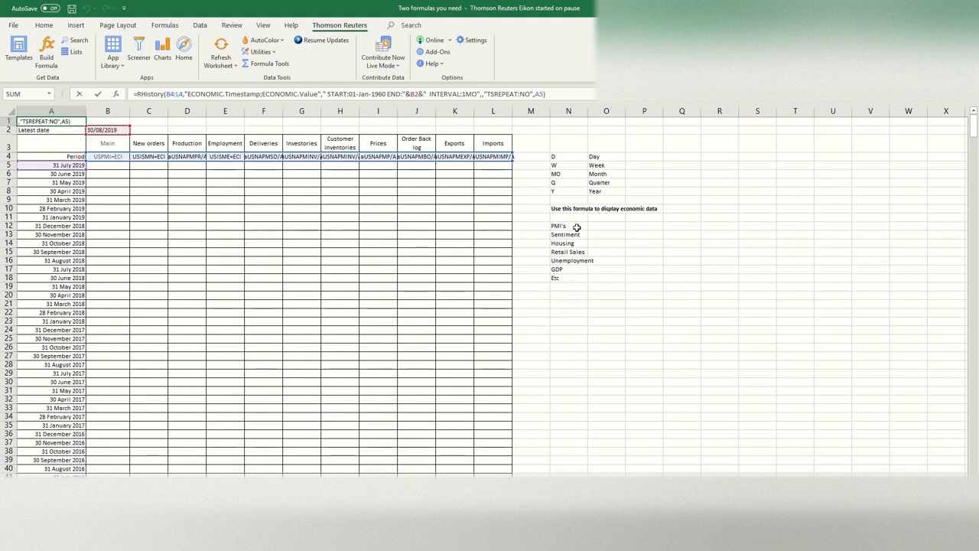
mouse_move(575, 260)
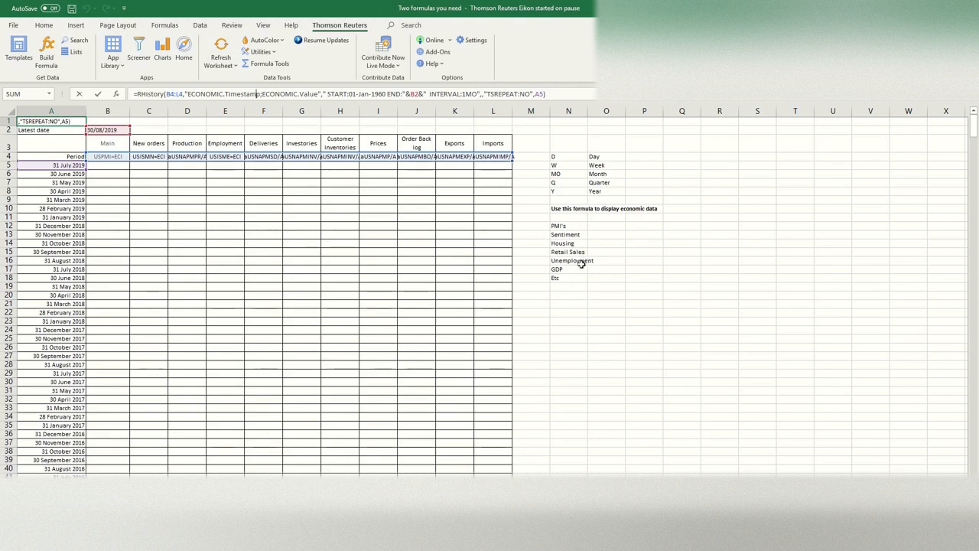
mouse_move(644, 248)
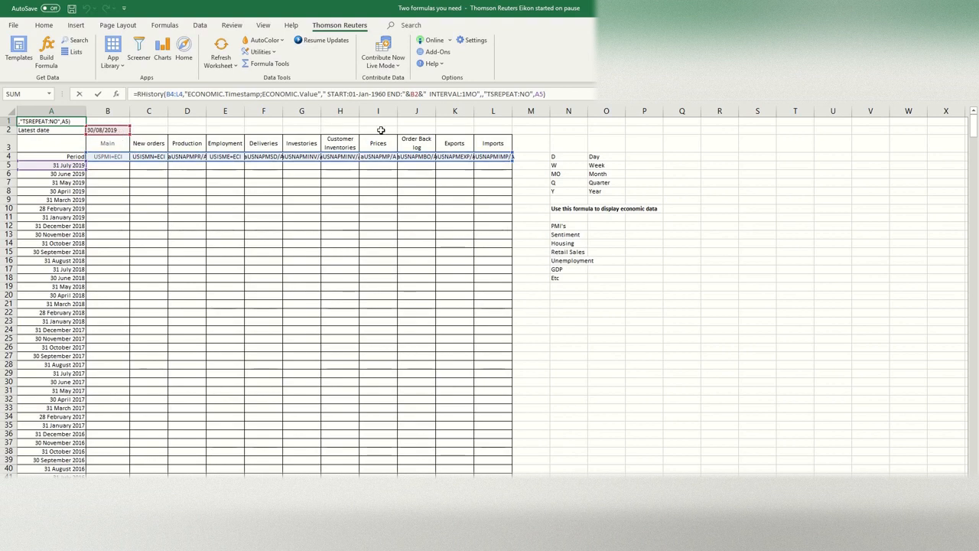
mouse_move(243, 144)
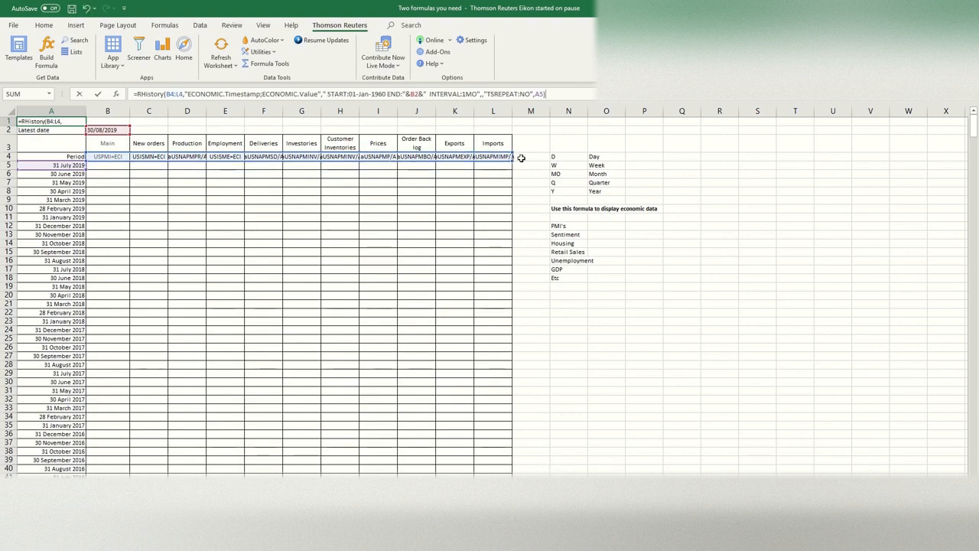
mouse_move(531, 156)
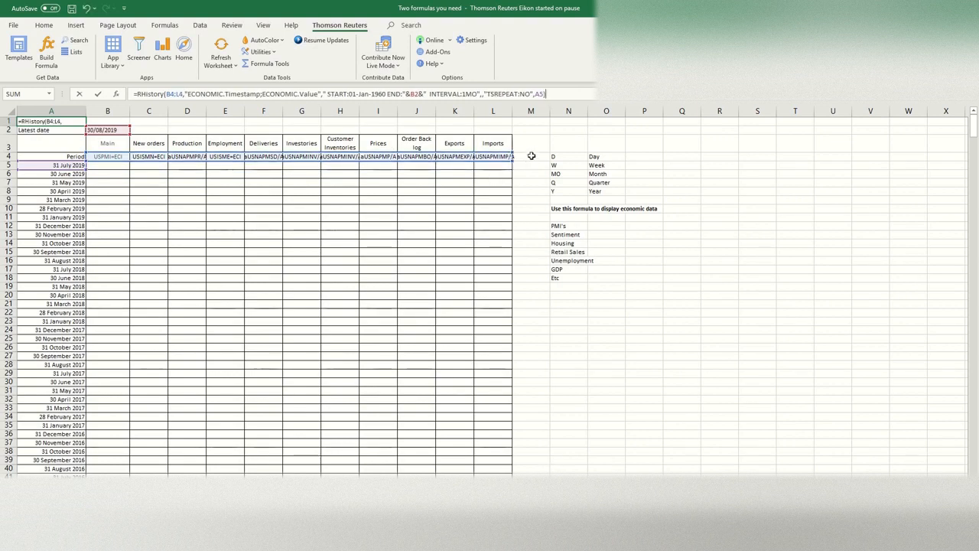
mouse_move(636, 155)
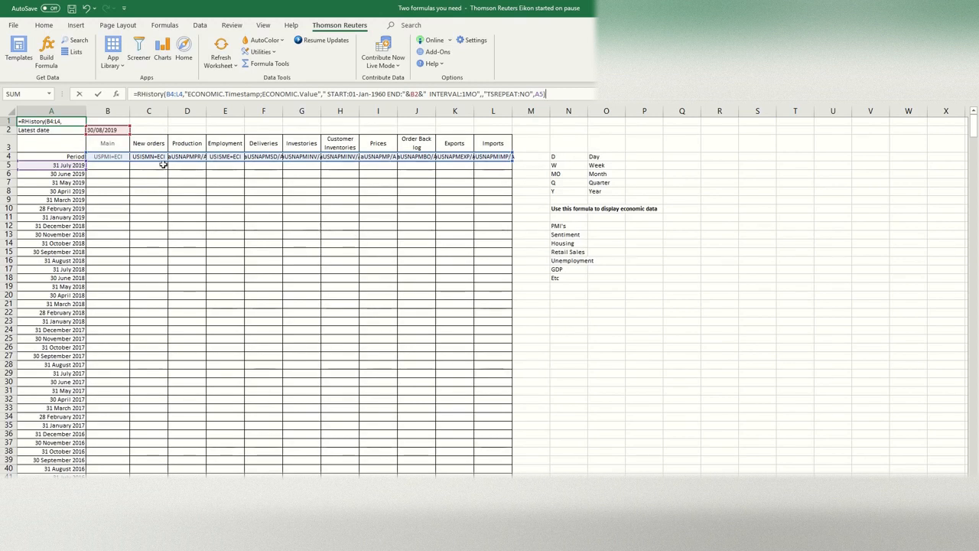
mouse_move(777, 188)
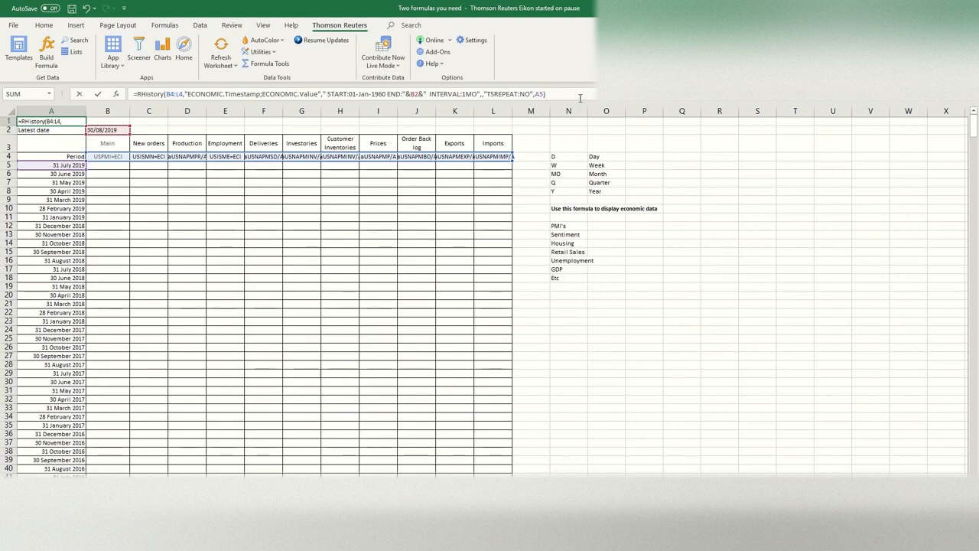
Step: Enter =RtToday() in the Latest date cell B2 so it reads today's date, 30/08/2019
click(52, 128)
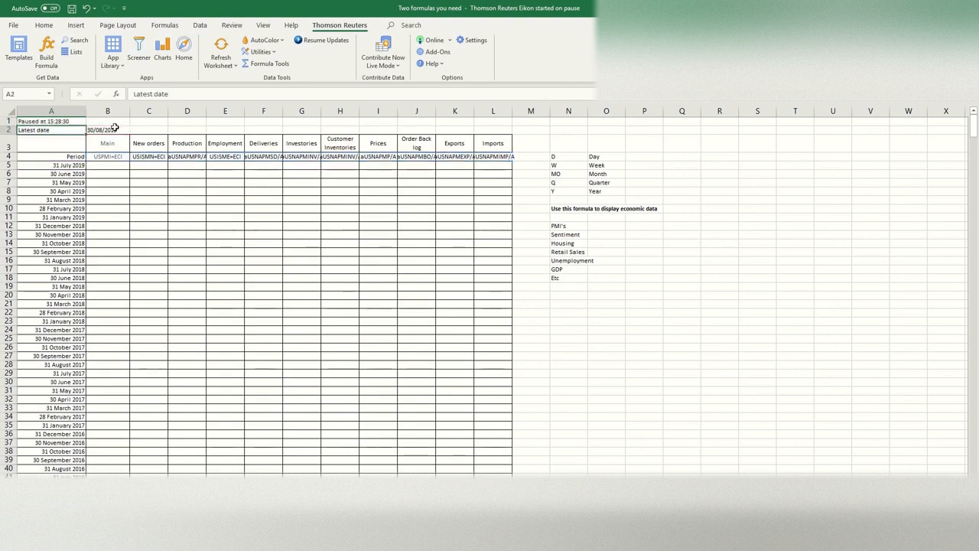
text(=RtToday())
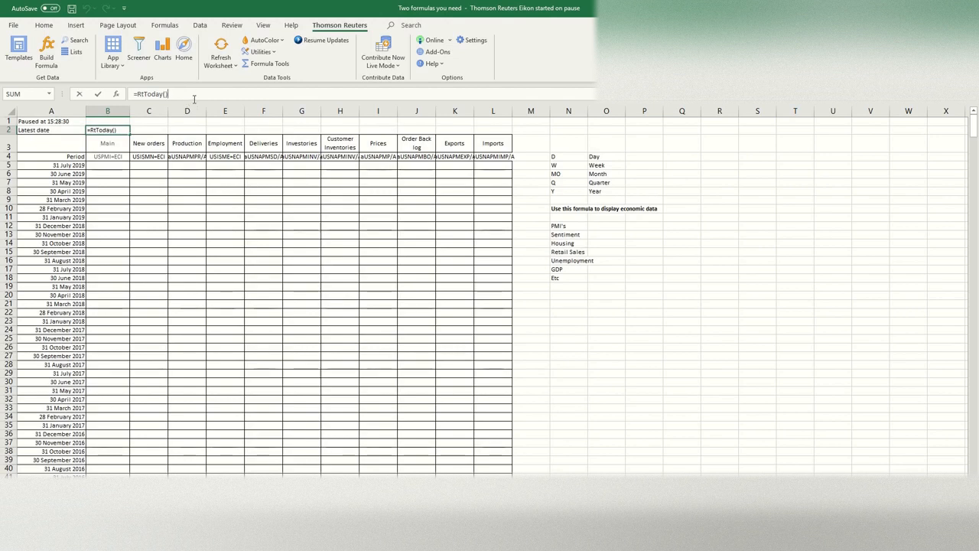
key(Return)
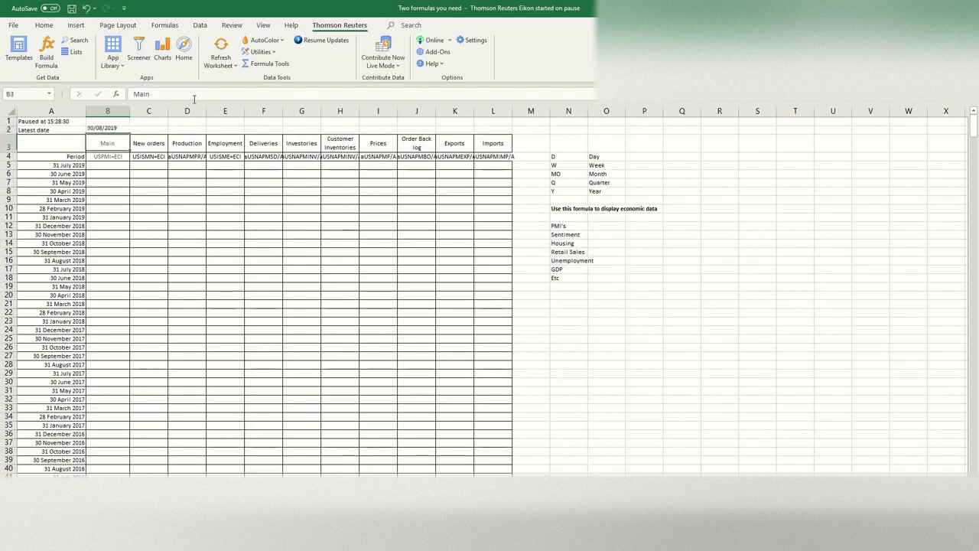
click(225, 123)
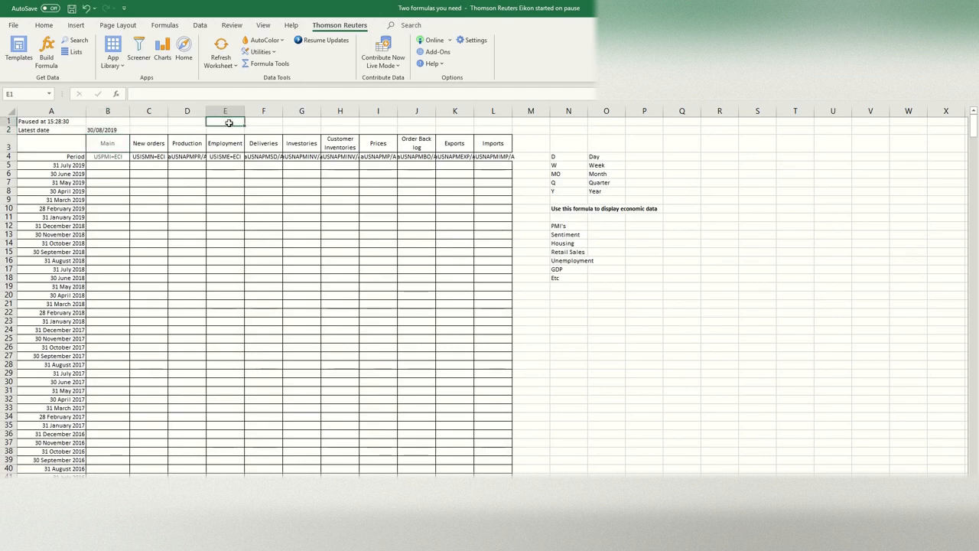
Step: Refresh the worksheet to fill every ISM column with colour-scaled values back to the 1980s and review them
click(221, 61)
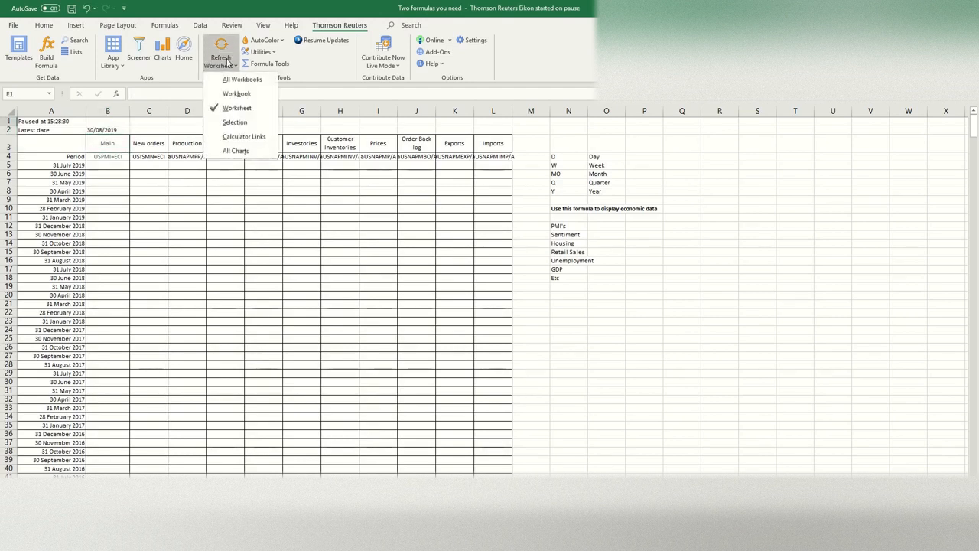
click(236, 107)
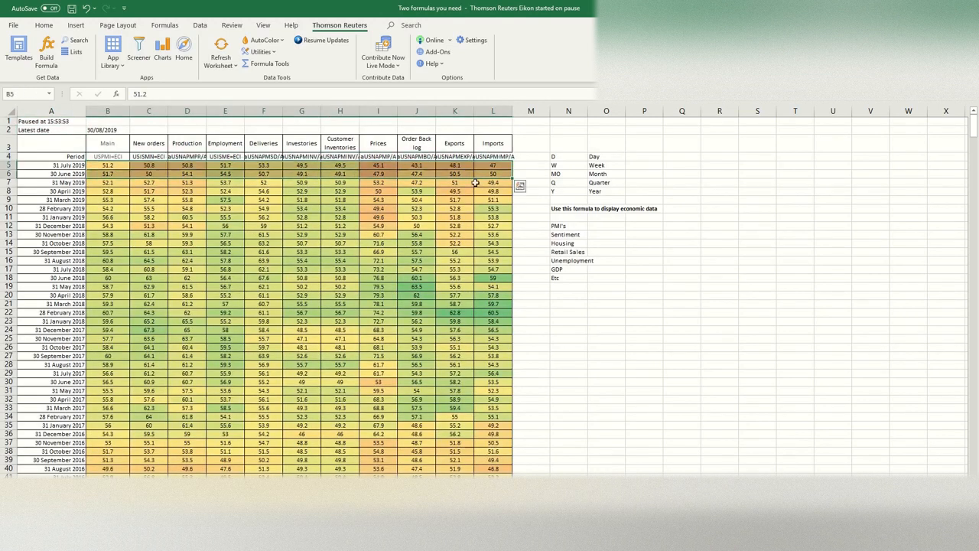
scroll(down, 3)
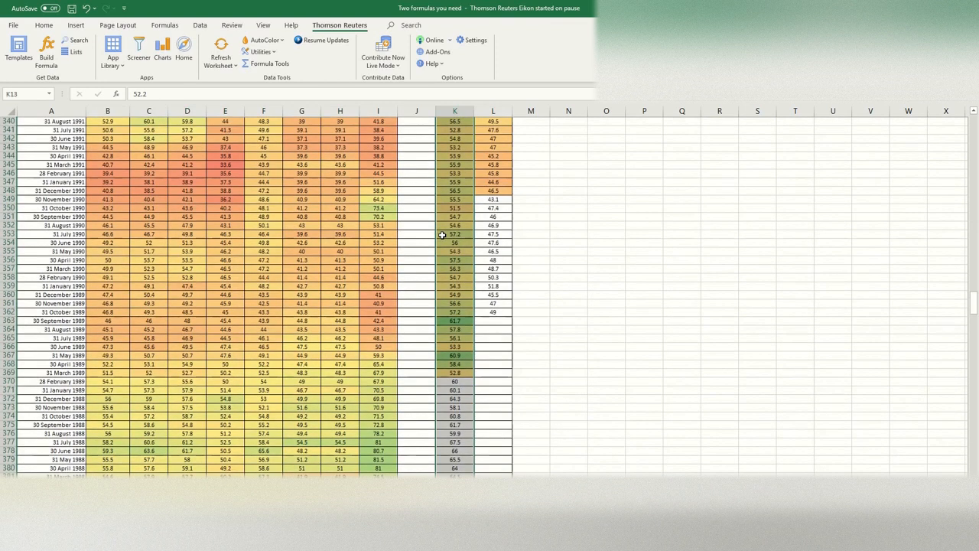
scroll(down, 3)
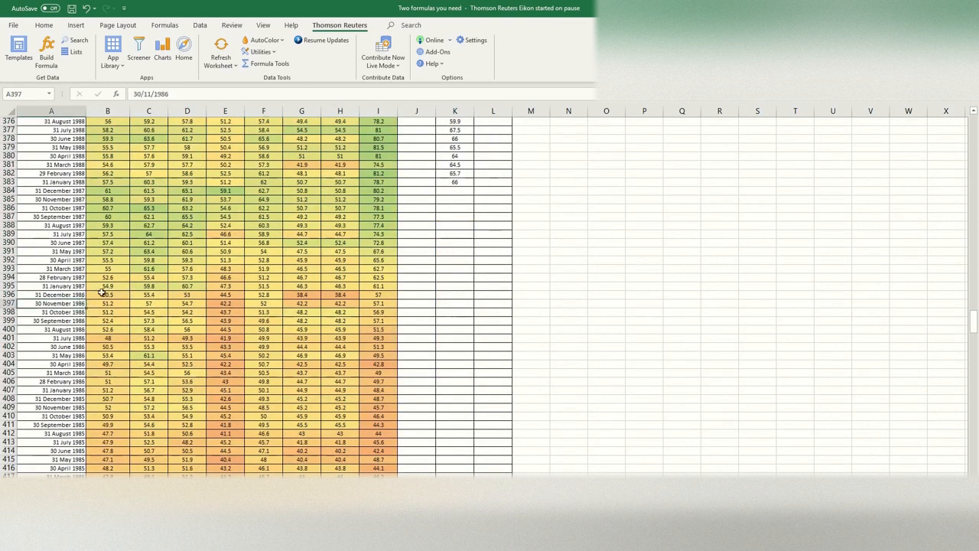
scroll(down, 3)
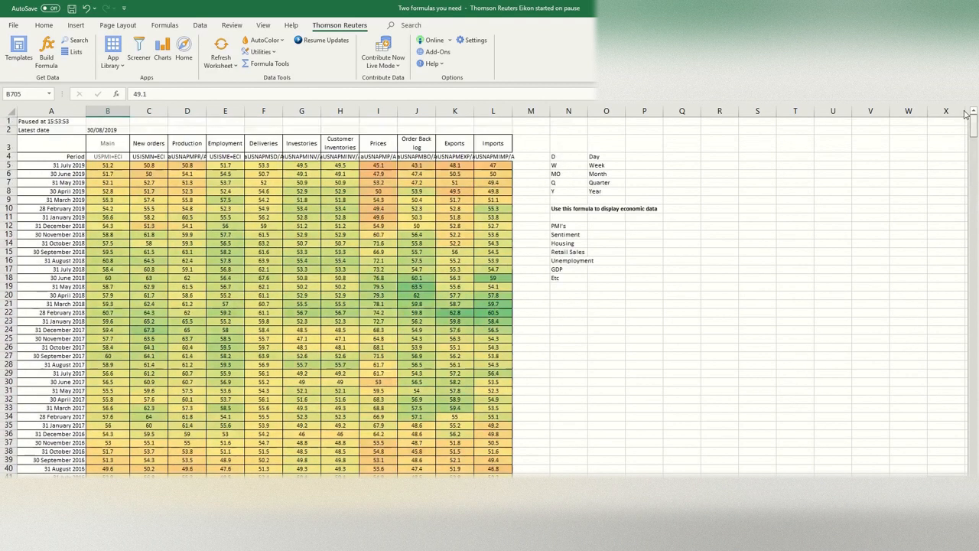
click(263, 278)
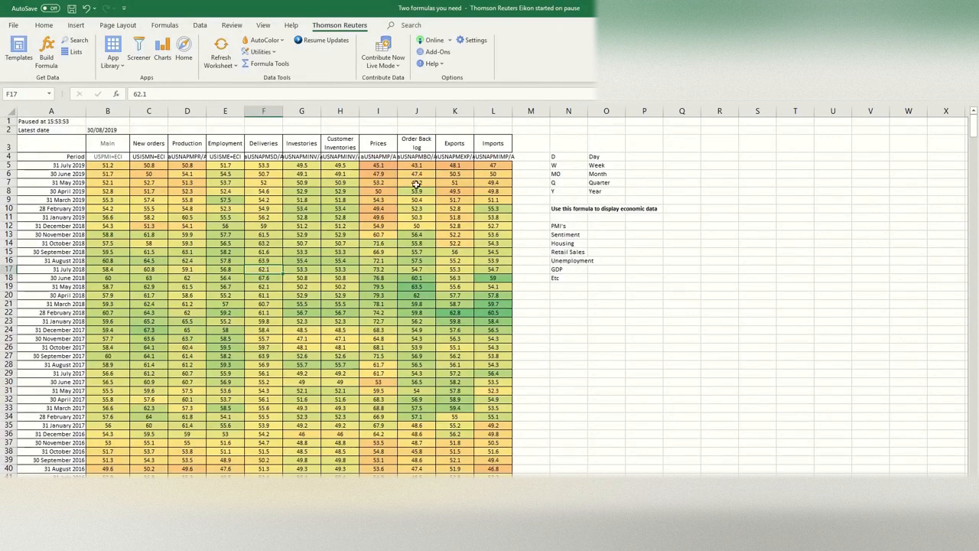
mouse_move(527, 152)
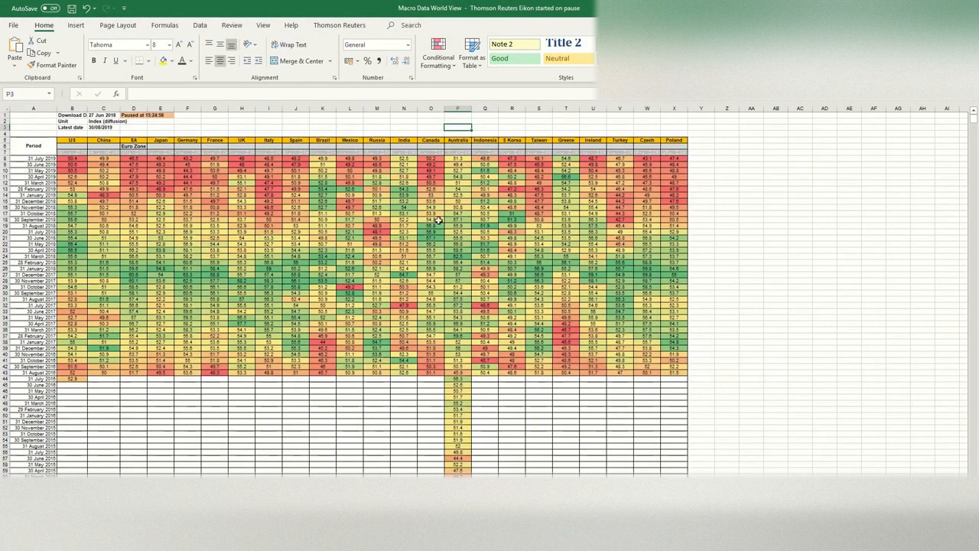
Step: Switch to the Macro Data World View workbook's wide sheet of US economic indicators
click(626, 213)
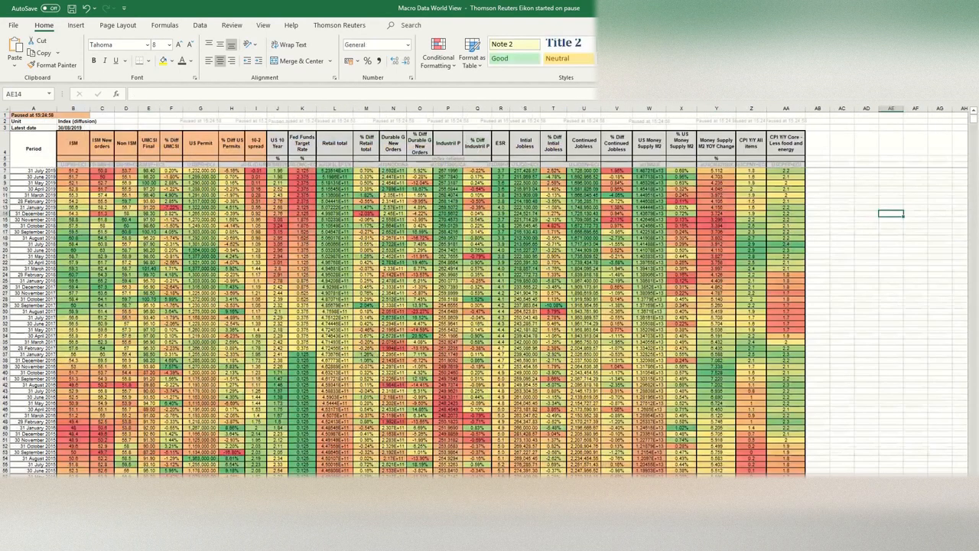
click(842, 145)
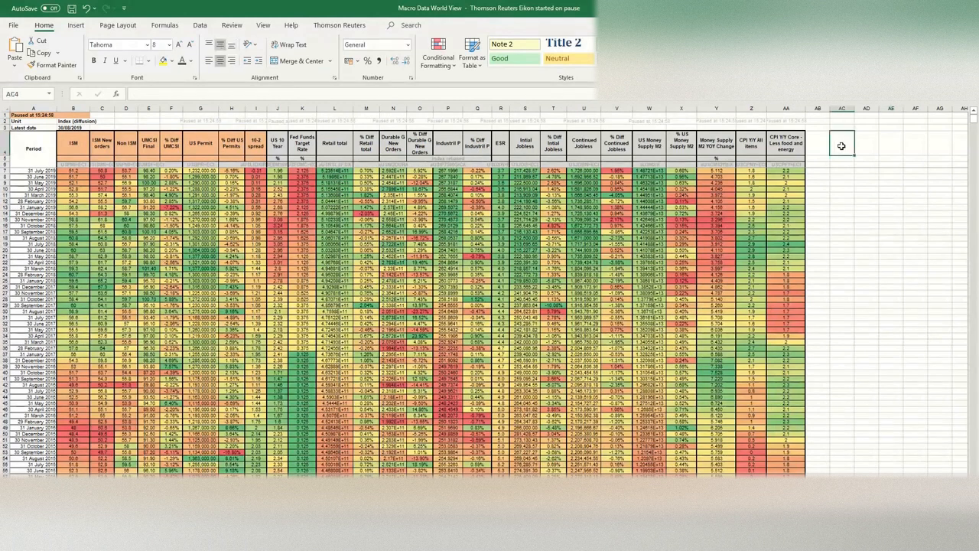